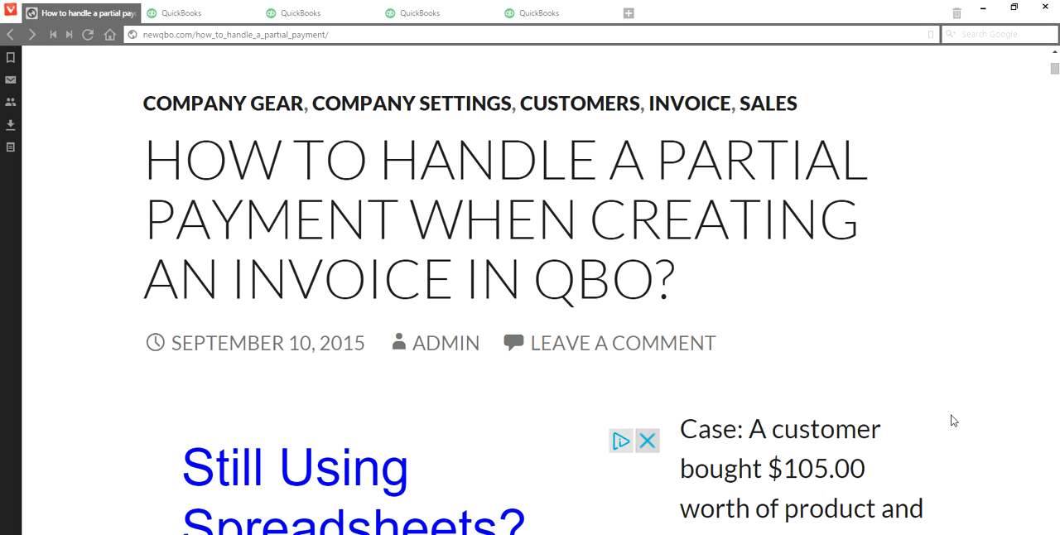
{"action": "mouse_move", "coordinate": [715, 301]}
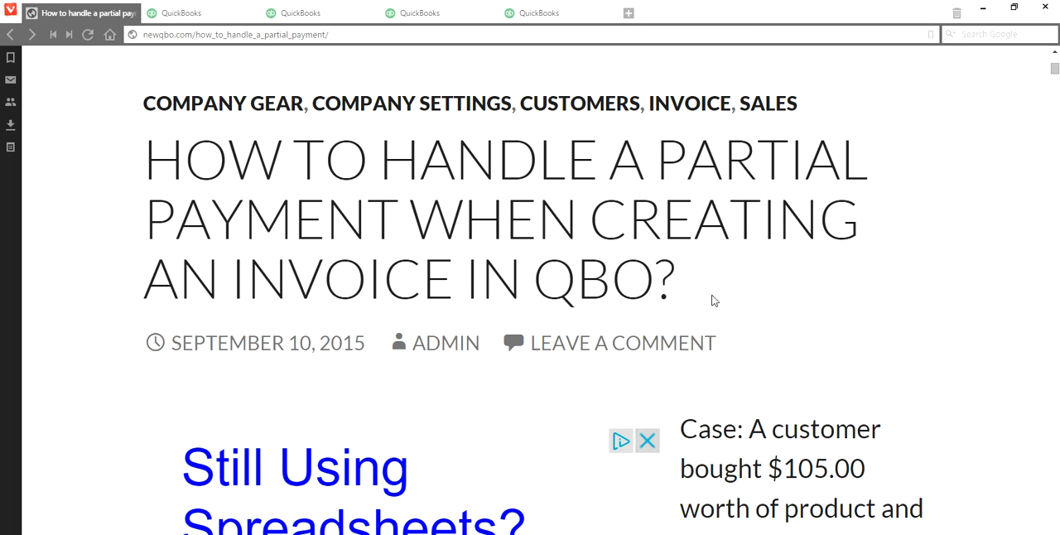
{"action": "mouse_move", "coordinate": [152, 139]}
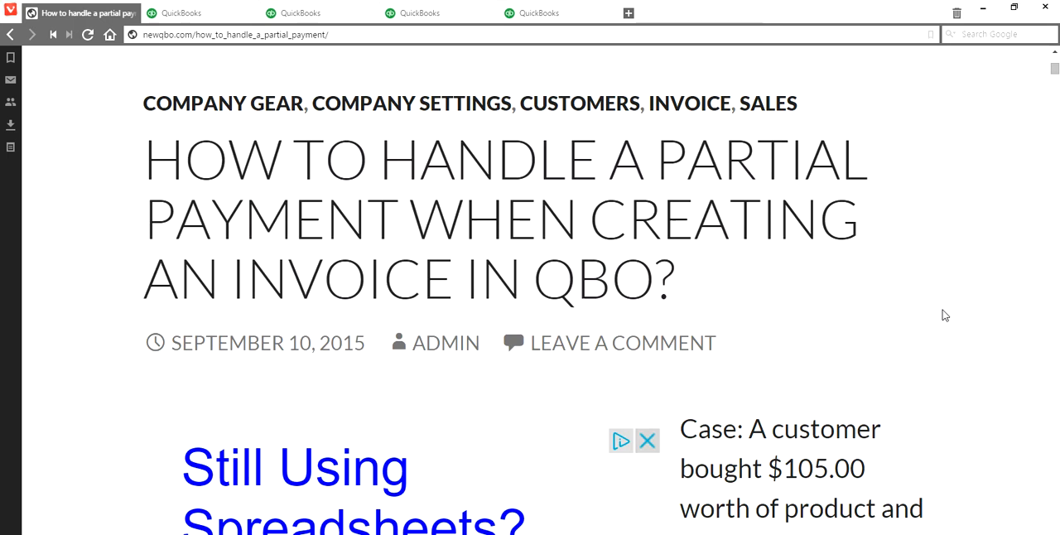
- Review the case description, highlighting the $105 purchase and $80 cash amounts in the blog
{"action": "scroll", "scroll_direction": "down", "scroll_amount": 3}
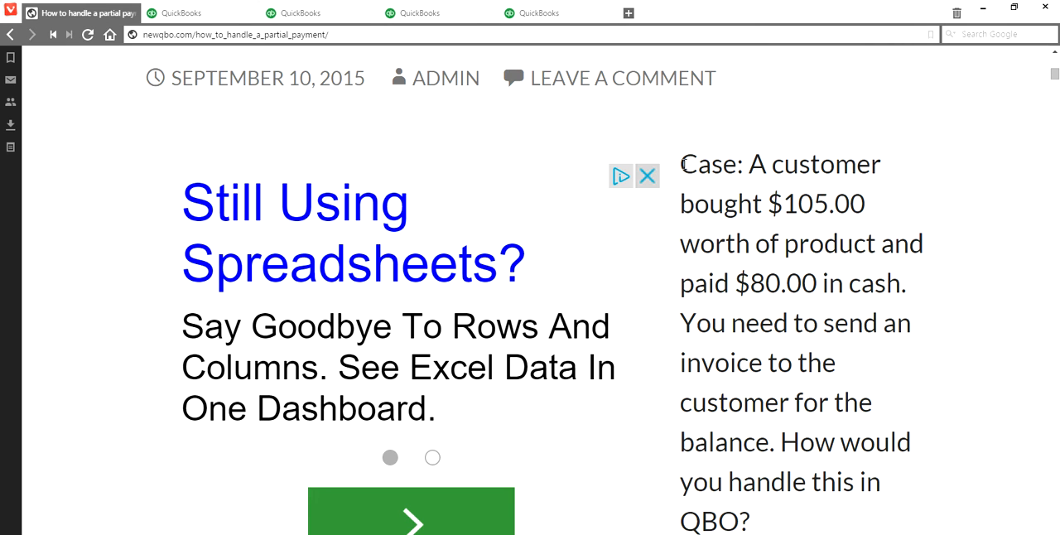
{"action": "left_click_drag", "start_coordinate": [680, 164], "coordinate": [907, 284]}
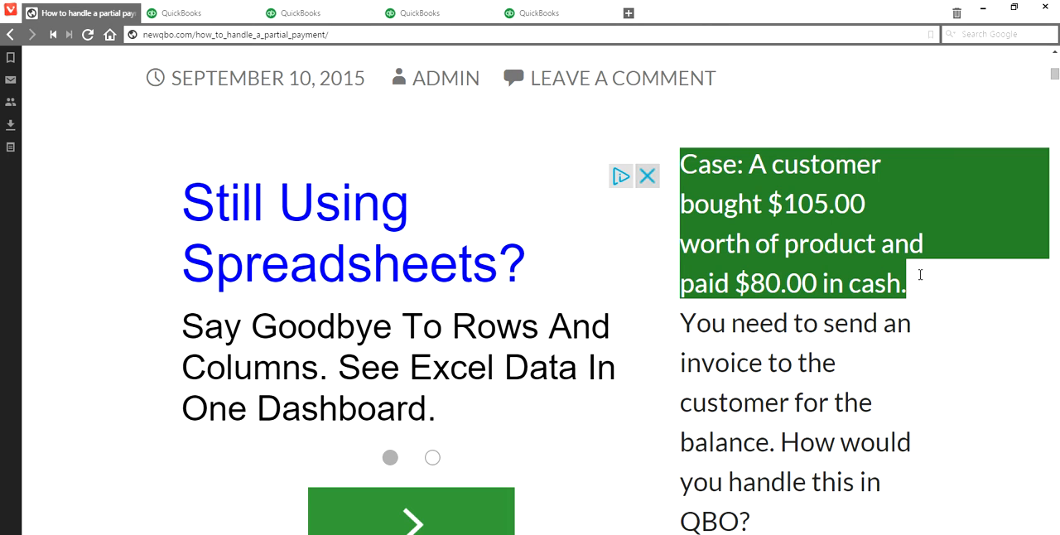
{"action": "left_click_drag", "start_coordinate": [905, 274], "coordinate": [871, 403]}
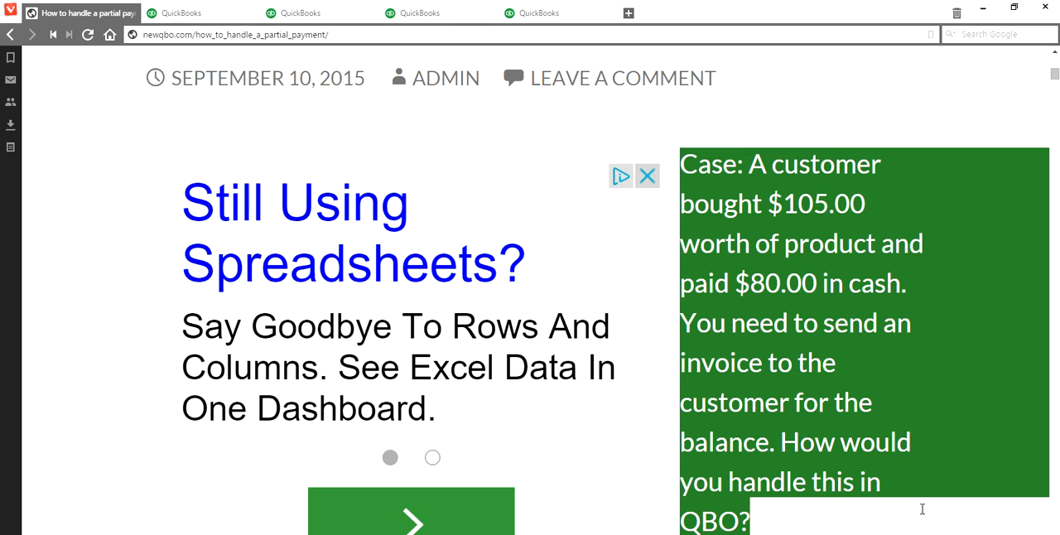
{"action": "mouse_move", "coordinate": [228, 179]}
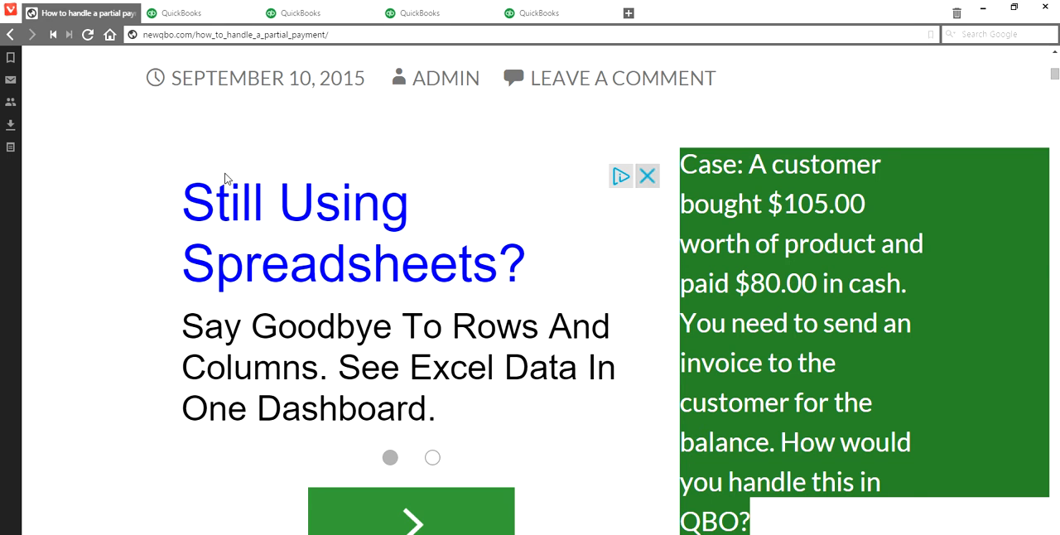
- Switch to the QuickBooks company and start a new customer Invoice from + Create
{"action": "left_click", "coordinate": [197, 12]}
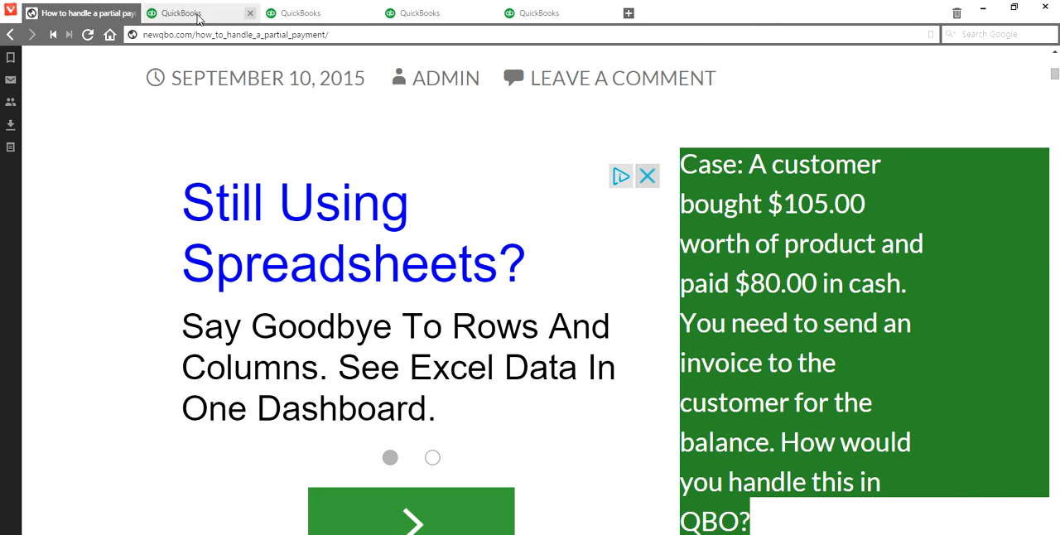
{"action": "left_click", "coordinate": [199, 13]}
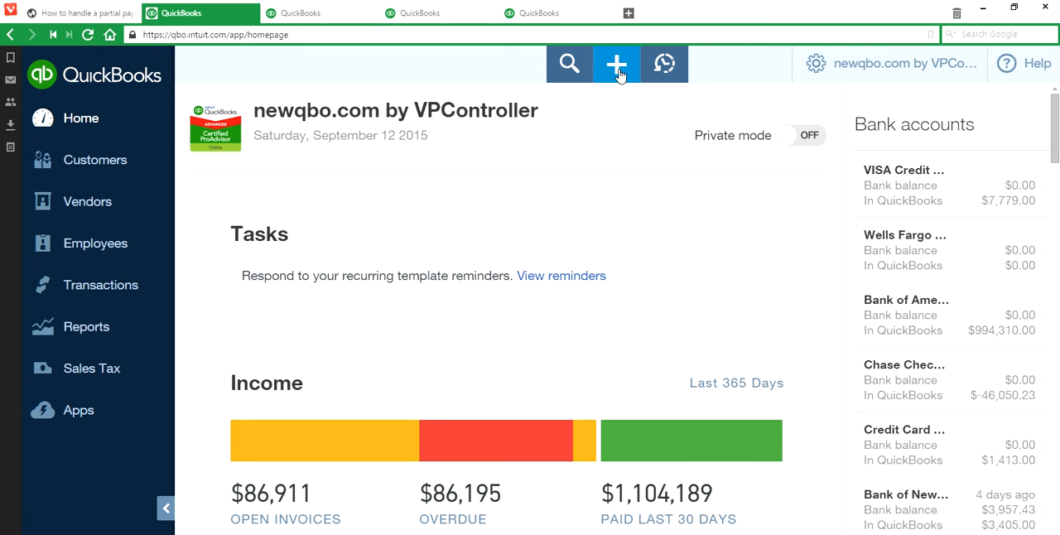
{"action": "left_click", "coordinate": [617, 63]}
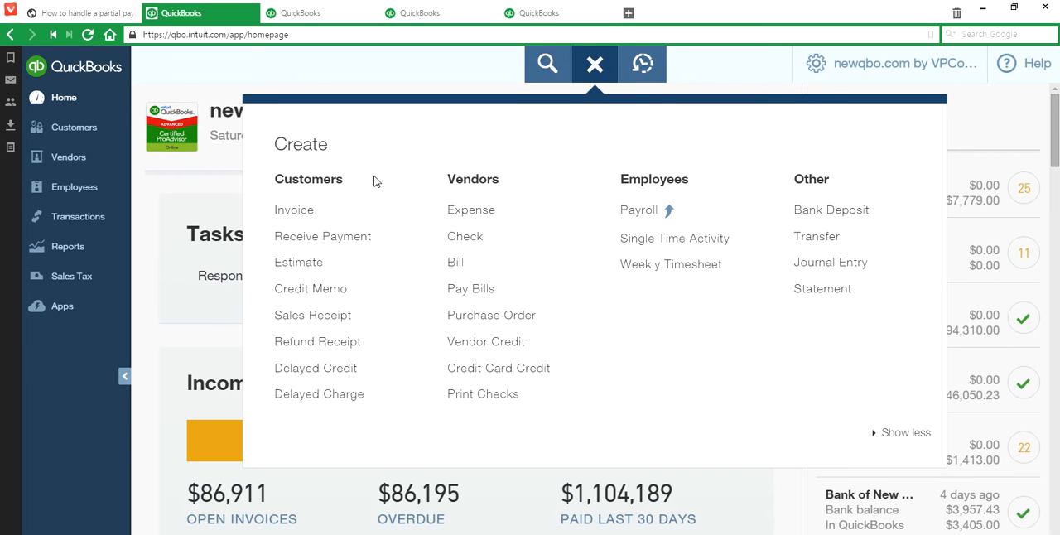
{"action": "left_click", "coordinate": [293, 210]}
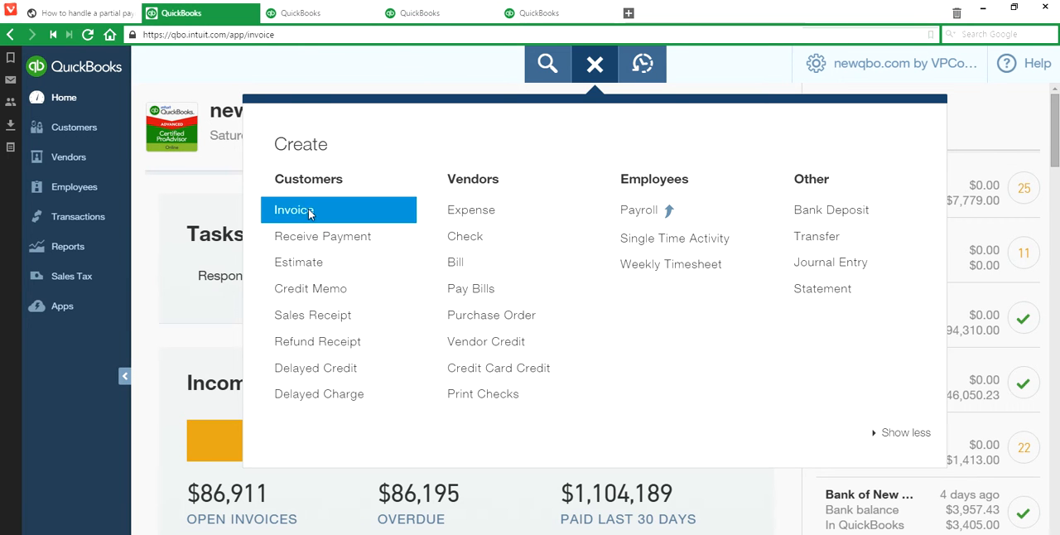
{"action": "left_click", "coordinate": [294, 209]}
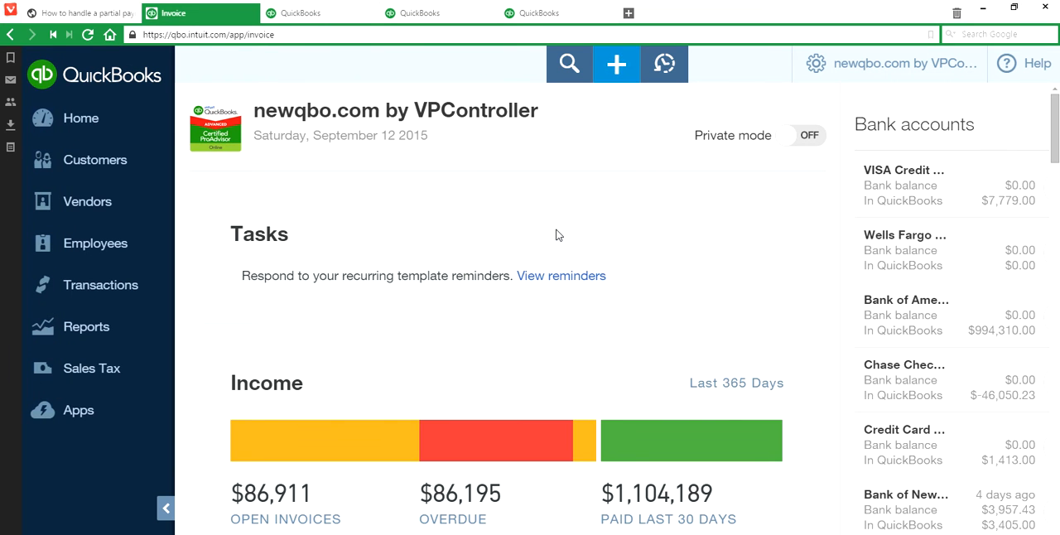
- Let blank invoice #15-12110 load and locate its Deposit field
{"action": "left_click", "coordinate": [617, 64]}
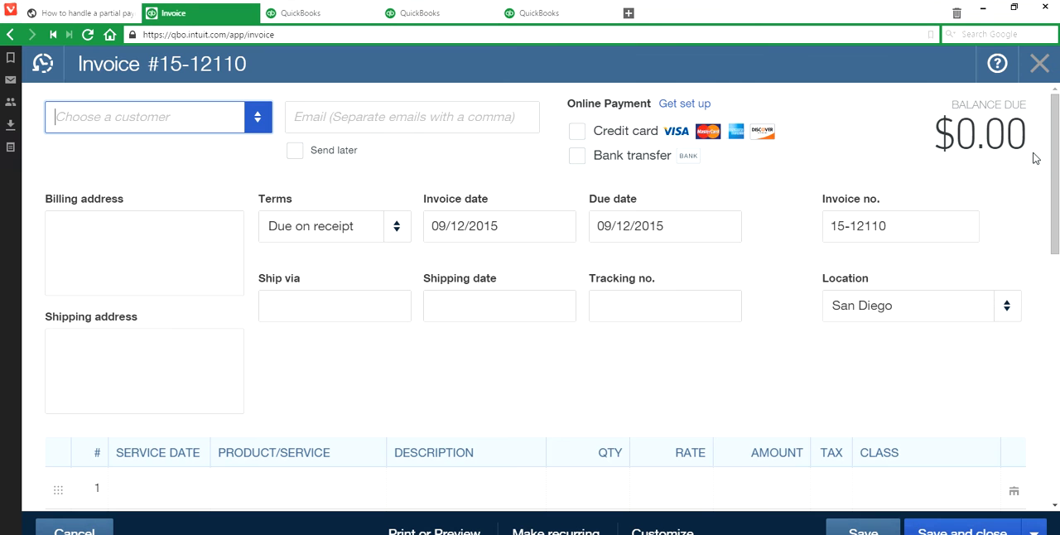
{"action": "scroll", "scroll_direction": "down", "scroll_amount": 3}
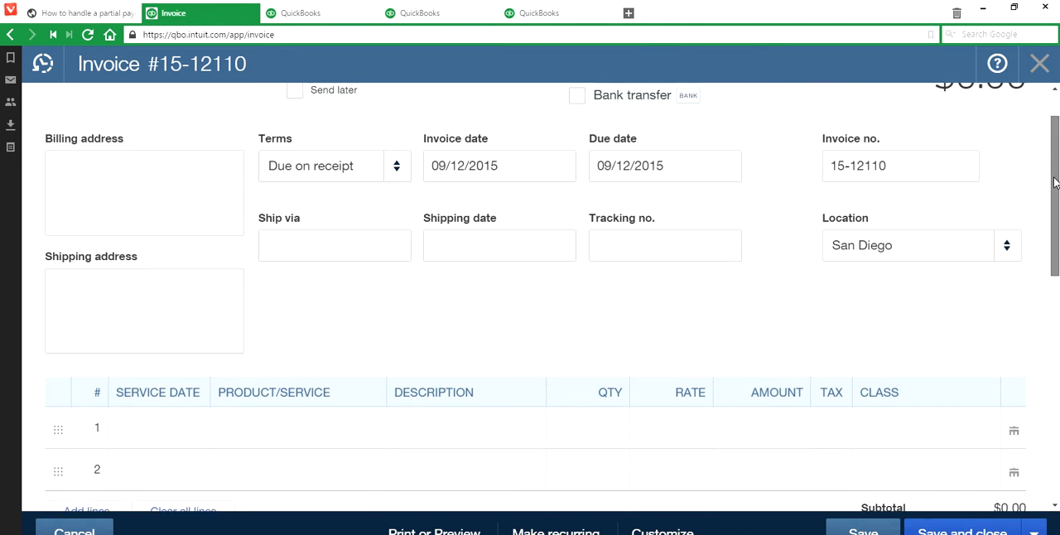
{"action": "scroll", "scroll_direction": "down", "scroll_amount": 3}
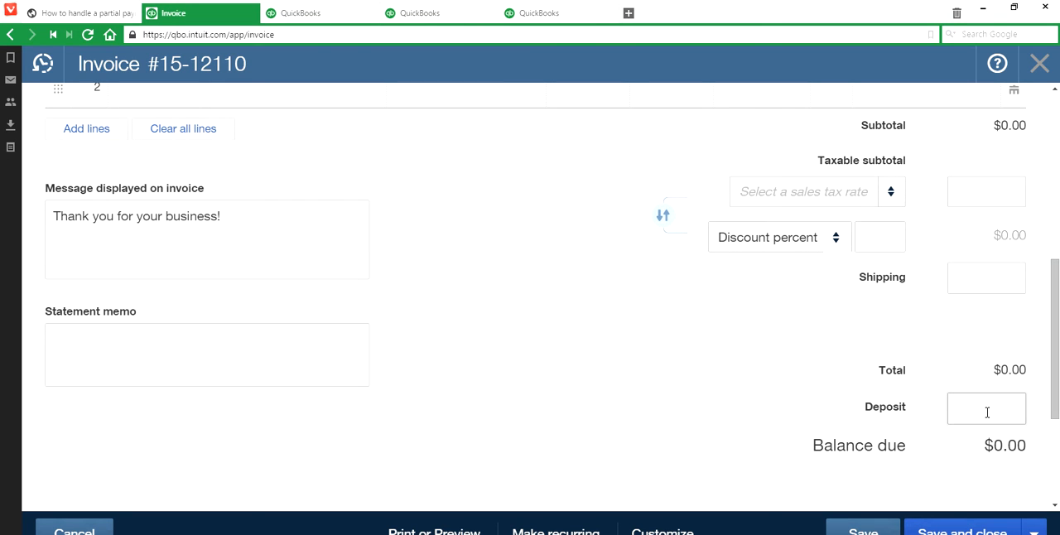
{"action": "left_click", "coordinate": [987, 409]}
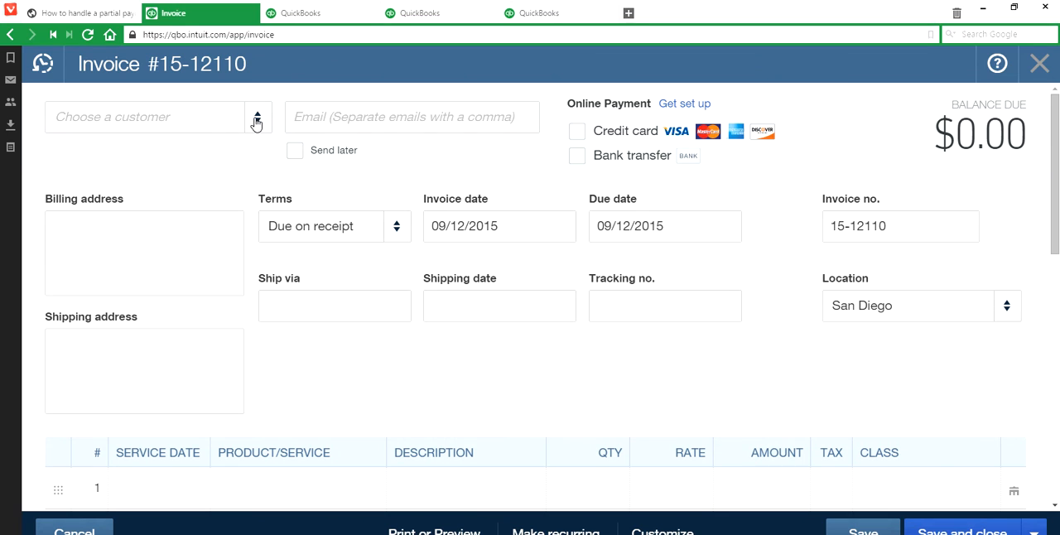
- Bill the invoice to 1AAA Customer
{"action": "left_click", "coordinate": [257, 117]}
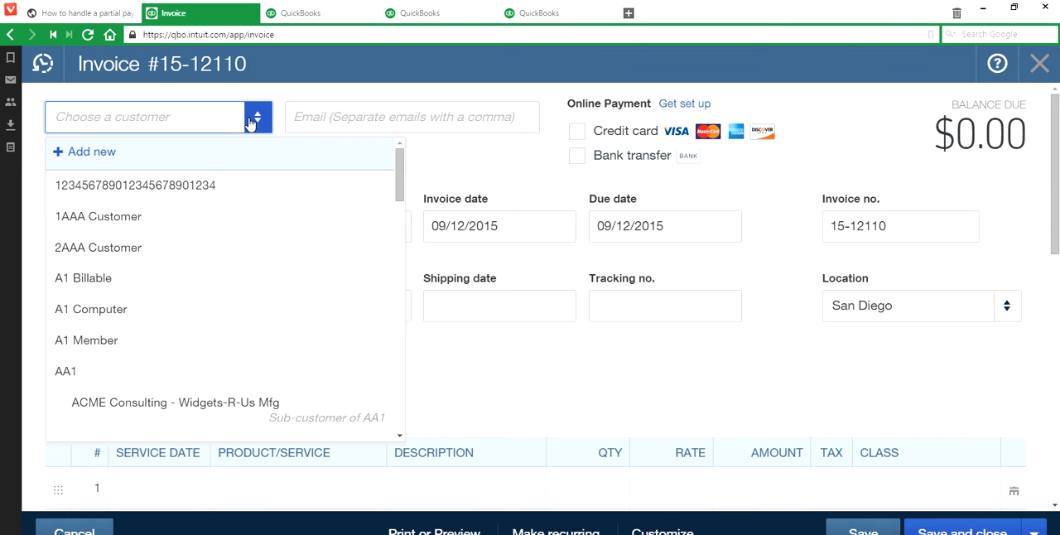
{"action": "mouse_move", "coordinate": [174, 216]}
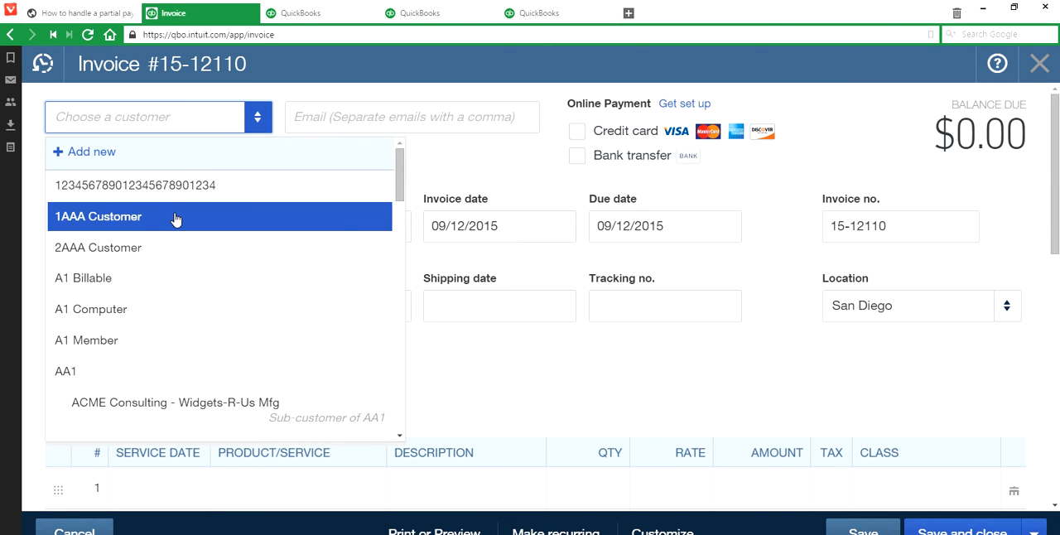
{"action": "left_click", "coordinate": [97, 216]}
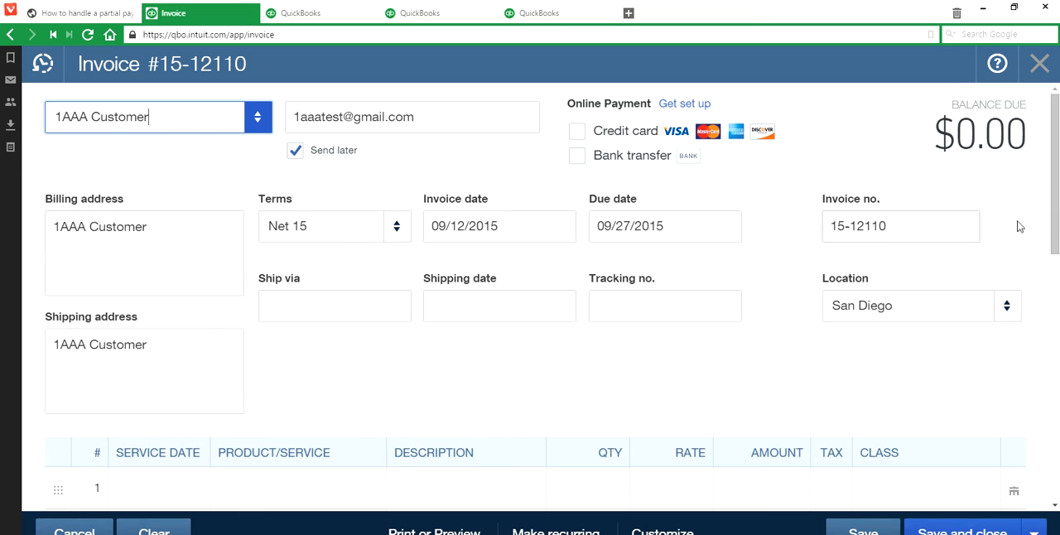
{"action": "scroll", "scroll_direction": "down", "scroll_amount": 3}
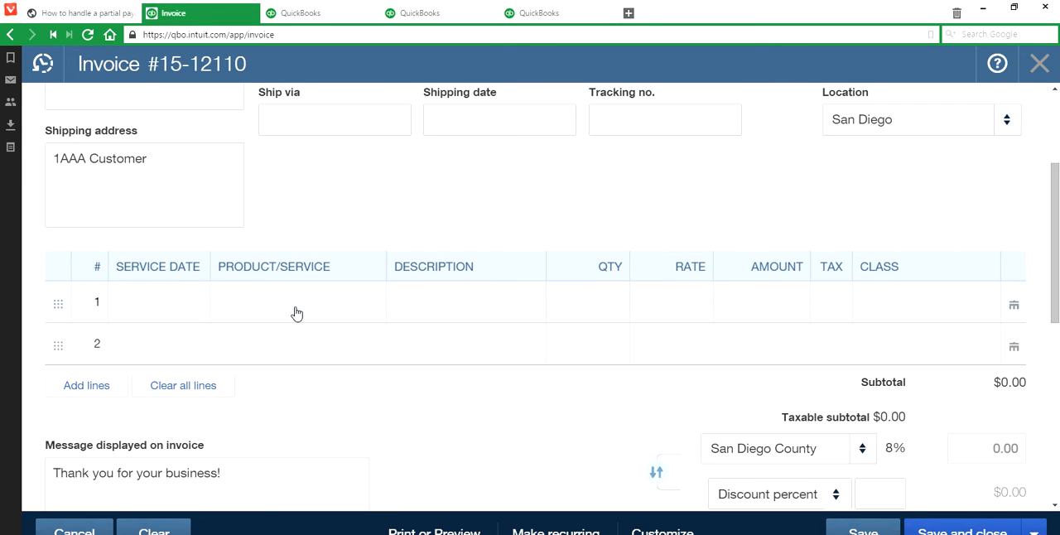
- Add one Sales line at a rate of 105, giving a $105.00 subtotal
{"action": "left_click", "coordinate": [298, 302]}
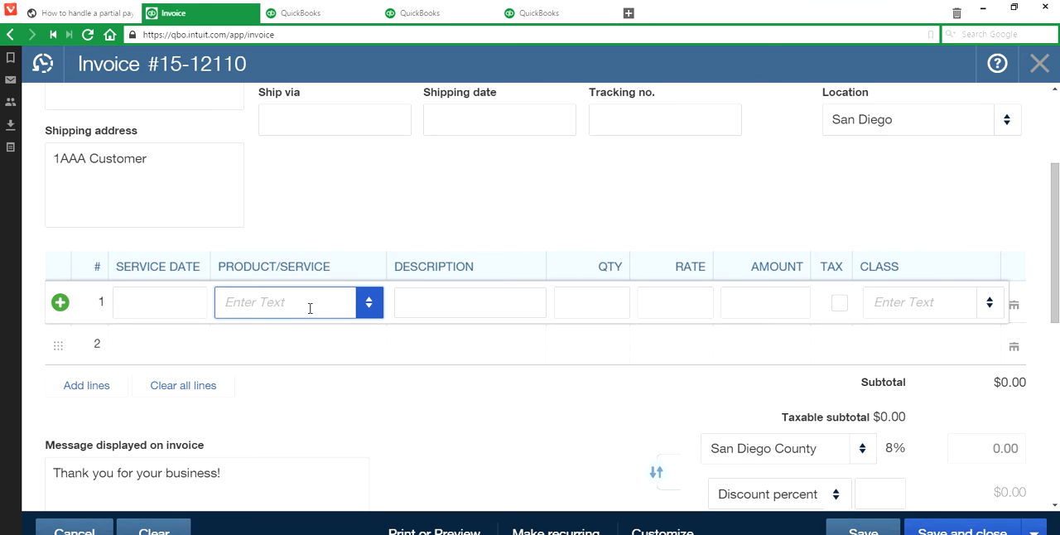
{"action": "type", "text": "Sales"}
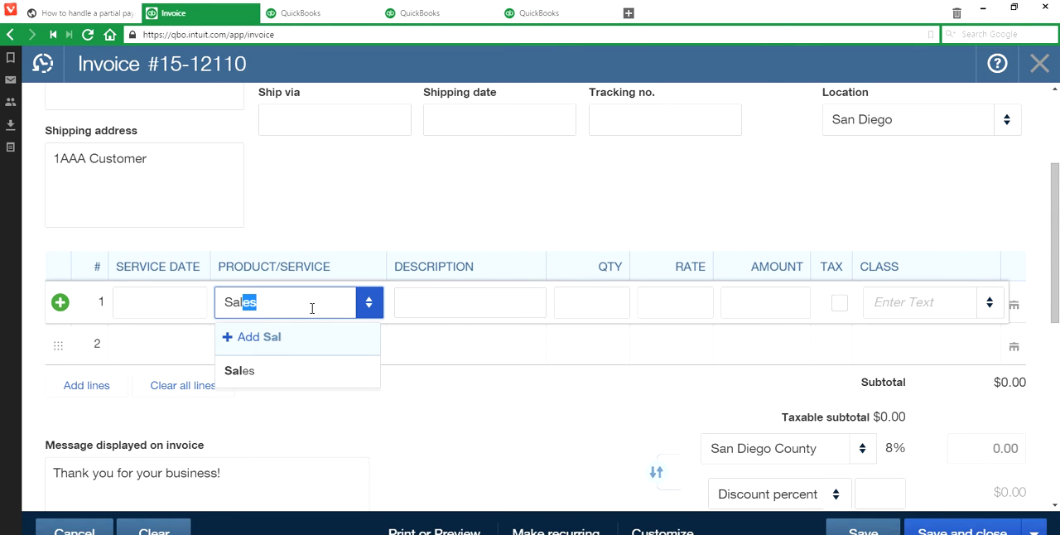
{"action": "left_click", "coordinate": [240, 371]}
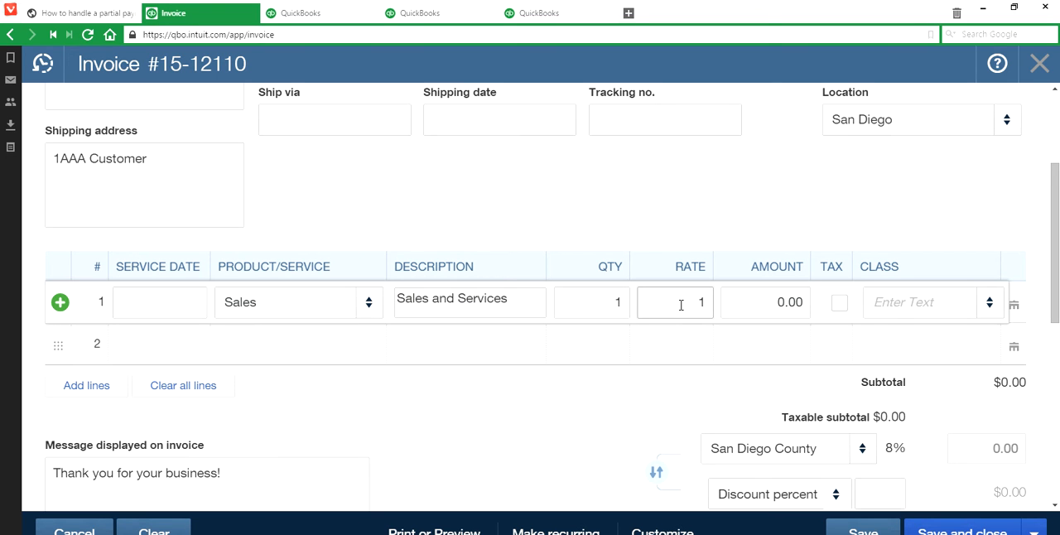
{"action": "type", "text": "105.00"}
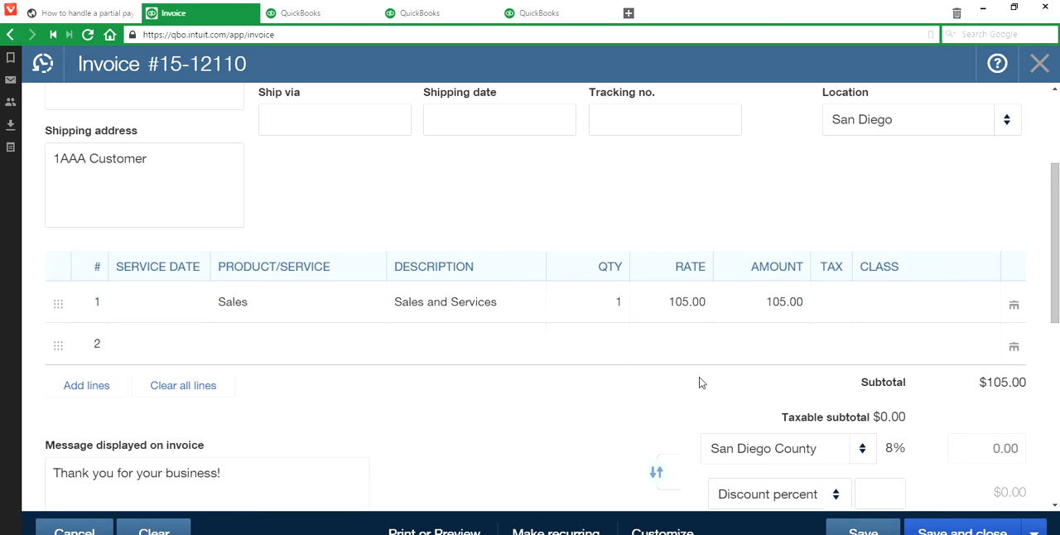
{"action": "scroll", "scroll_direction": "down", "scroll_amount": 3}
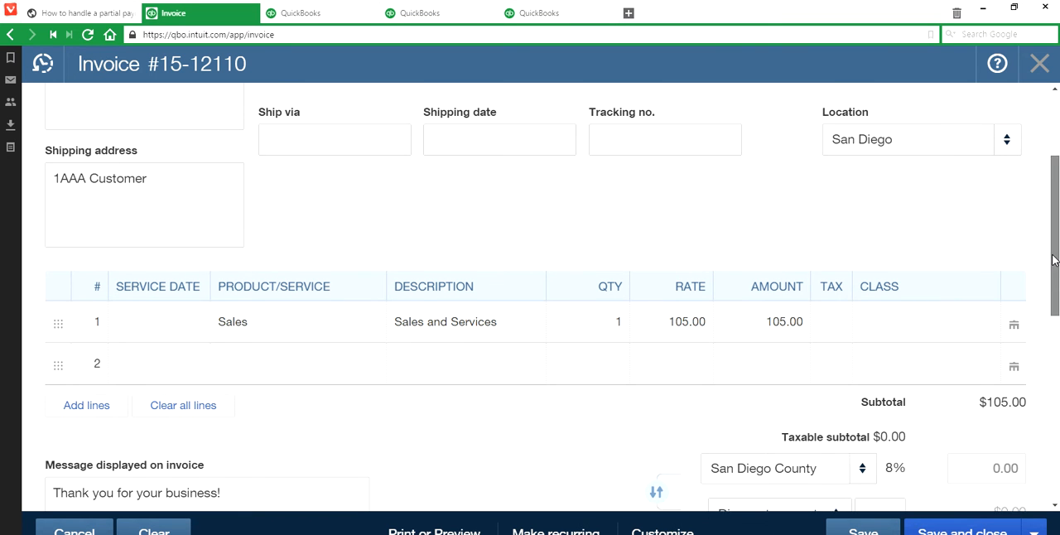
{"action": "scroll", "scroll_direction": "up", "scroll_amount": 3}
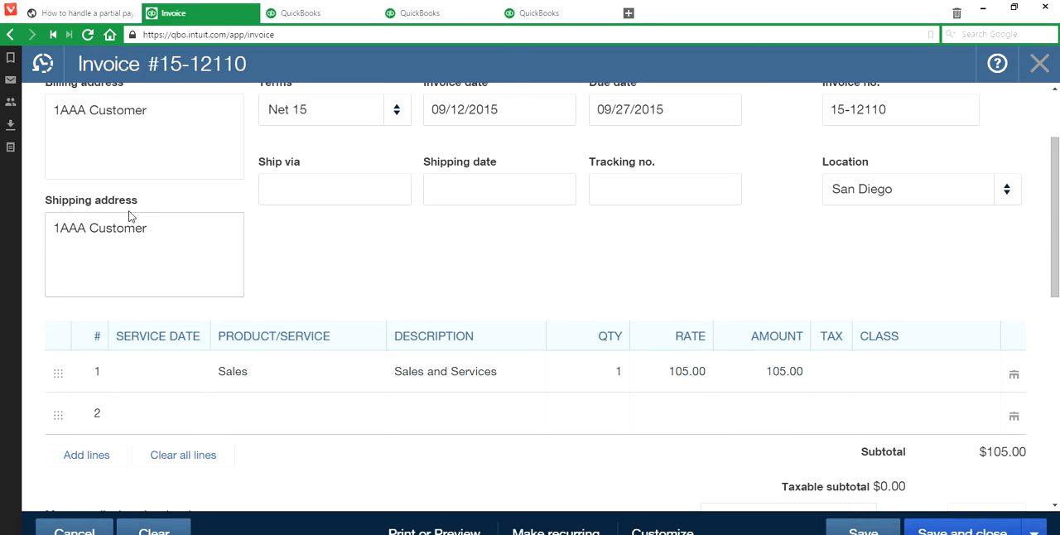
{"action": "mouse_move", "coordinate": [313, 318]}
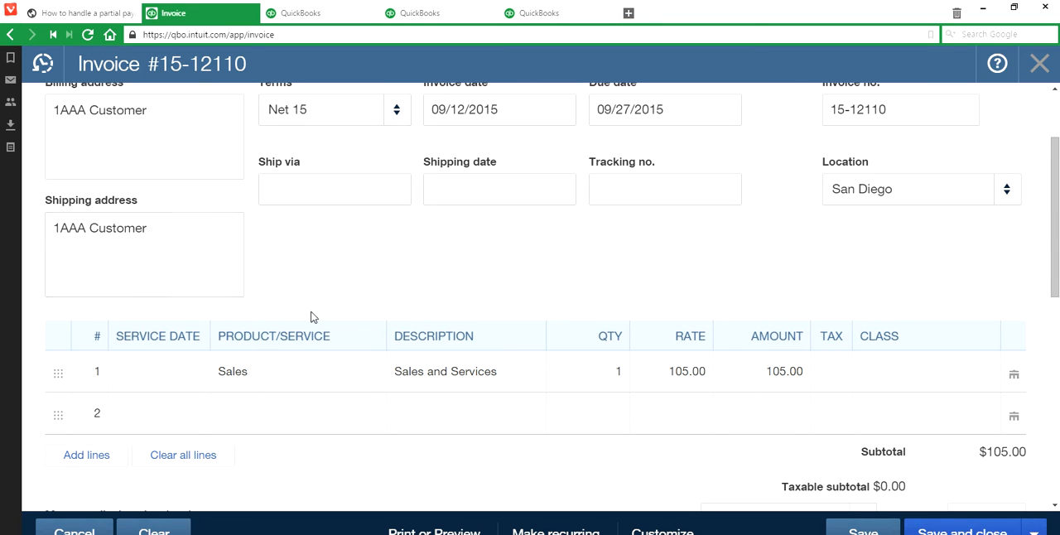
{"action": "mouse_move", "coordinate": [930, 292]}
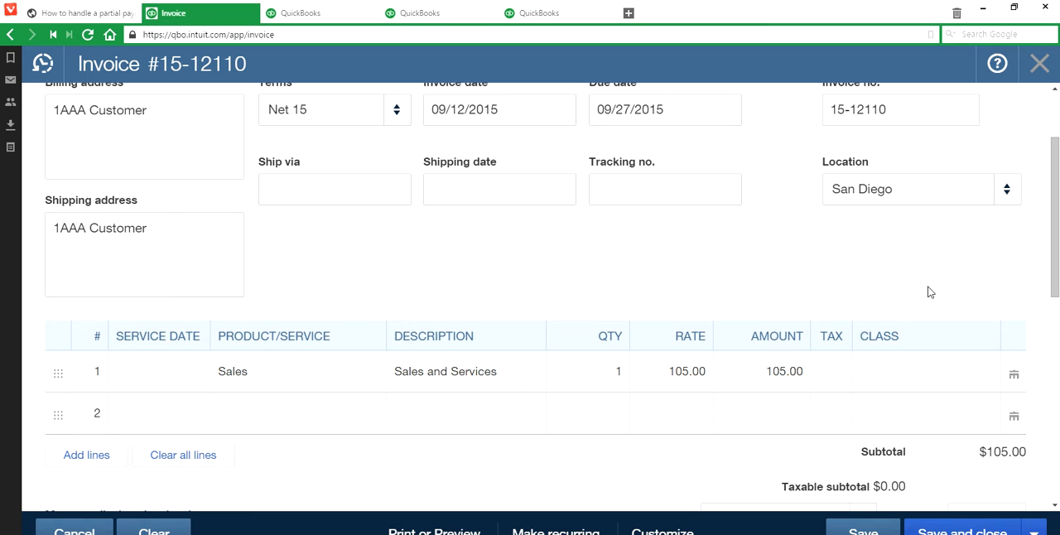
{"action": "scroll", "scroll_direction": "down", "scroll_amount": 3}
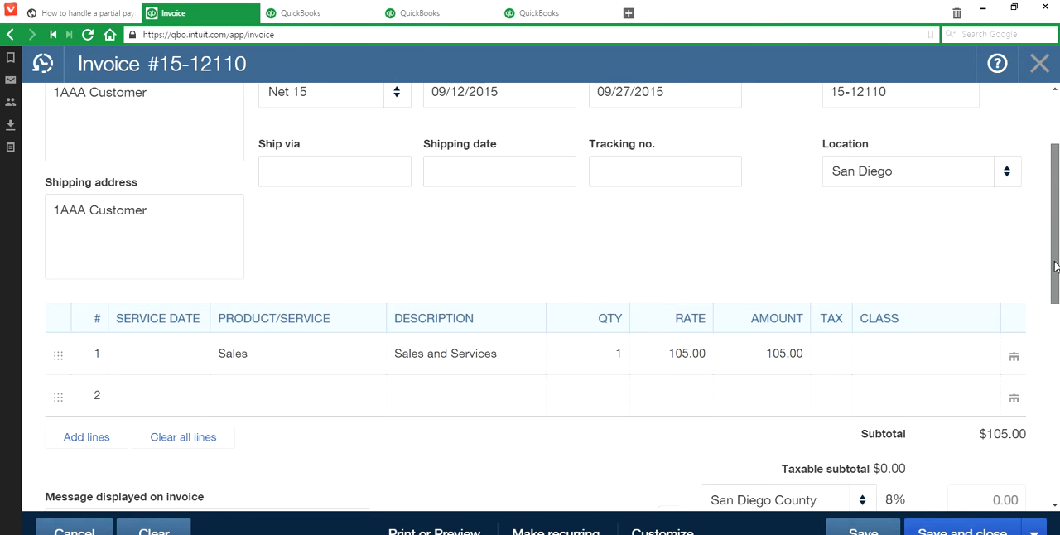
{"action": "scroll", "scroll_direction": "down", "scroll_amount": 3}
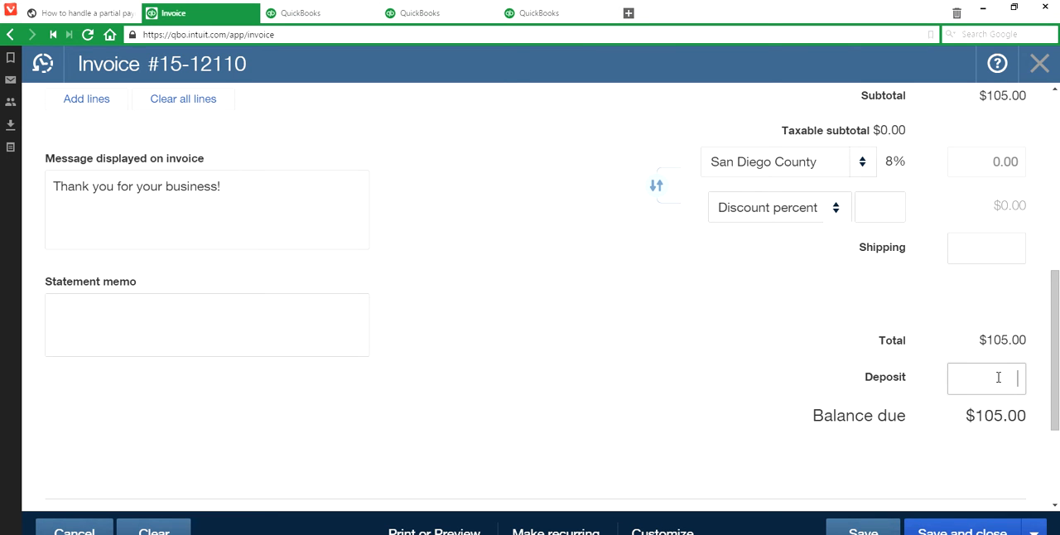
- Enter an 80 deposit against the $105.00 total, revealing the payment fields
{"action": "left_click", "coordinate": [986, 379]}
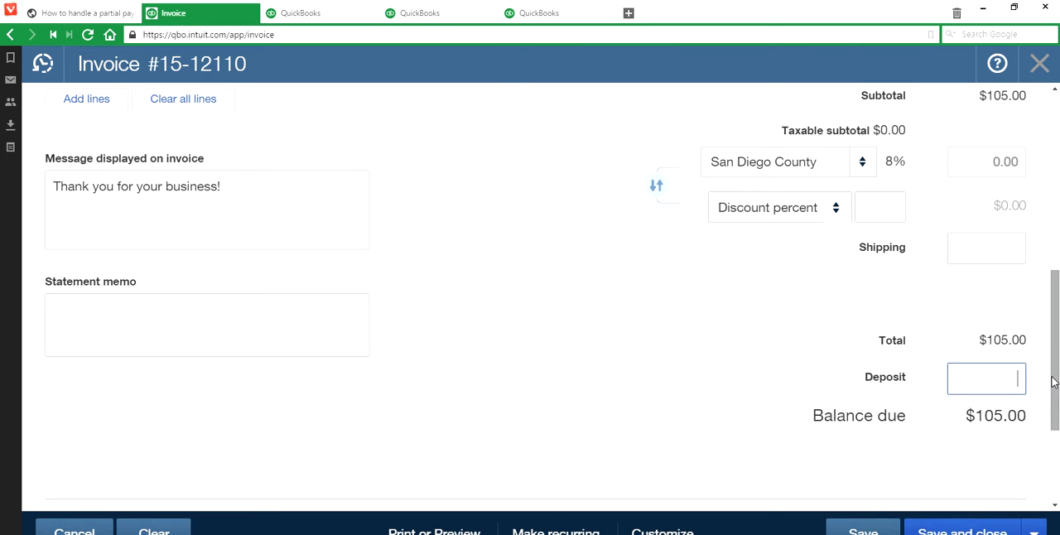
{"action": "type", "text": "8"}
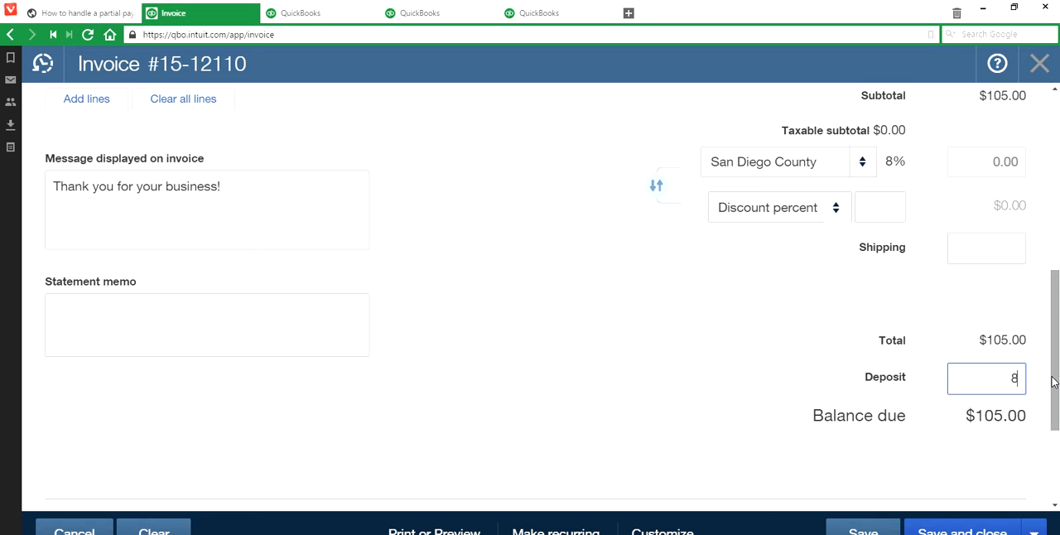
{"action": "type", "text": "0"}
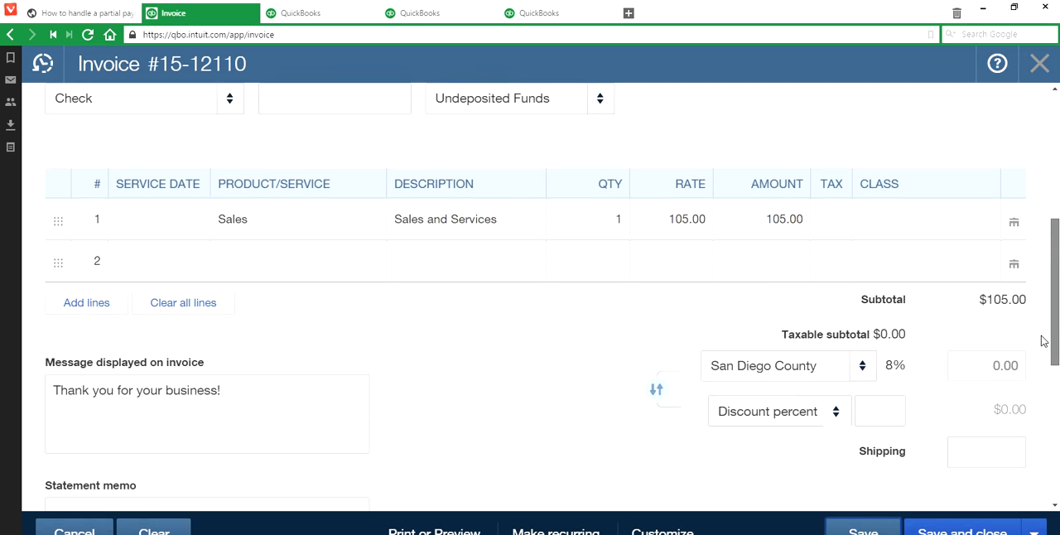
{"action": "scroll", "scroll_direction": "down", "scroll_amount": 3}
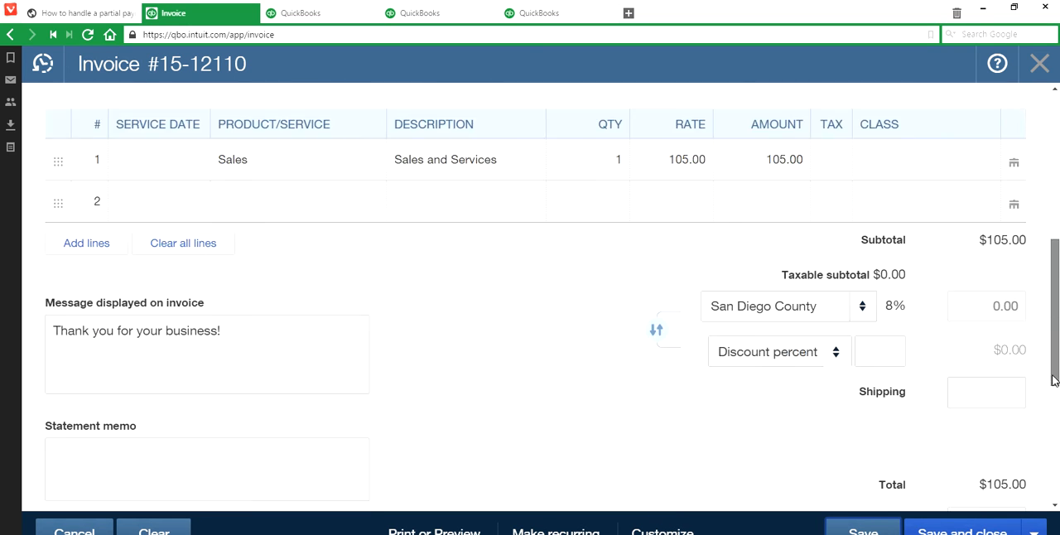
{"action": "scroll", "scroll_direction": "up", "scroll_amount": 3}
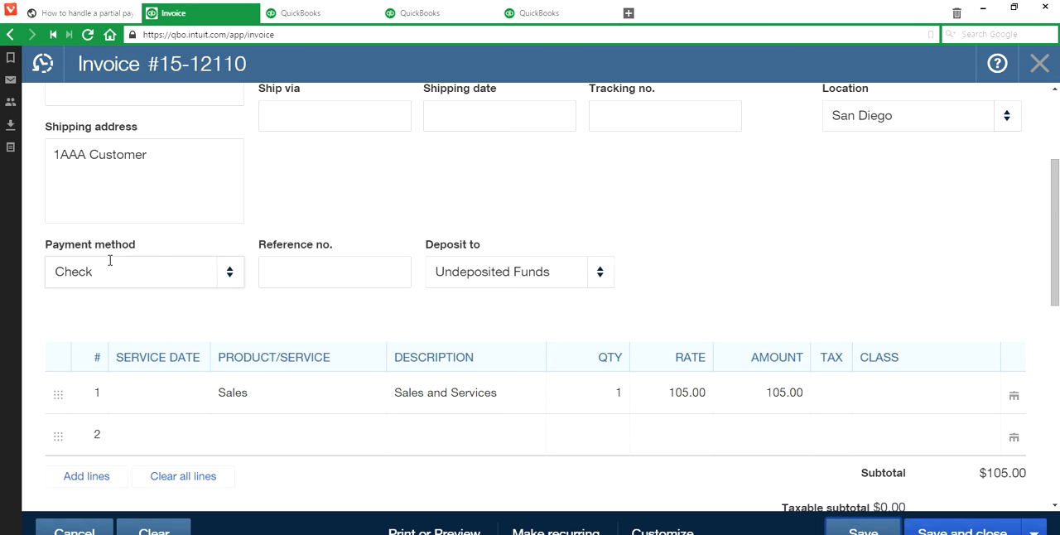
{"action": "mouse_move", "coordinate": [227, 278]}
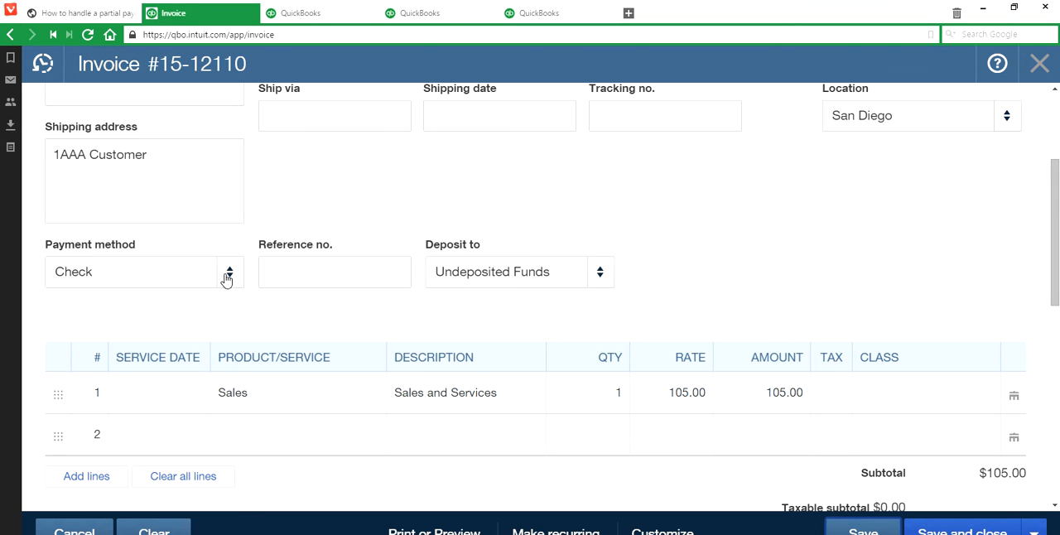
- Set payment method to Cash into Undeposited Funds; $80.00 deposit leaves $25.00 due
{"action": "left_click", "coordinate": [228, 272]}
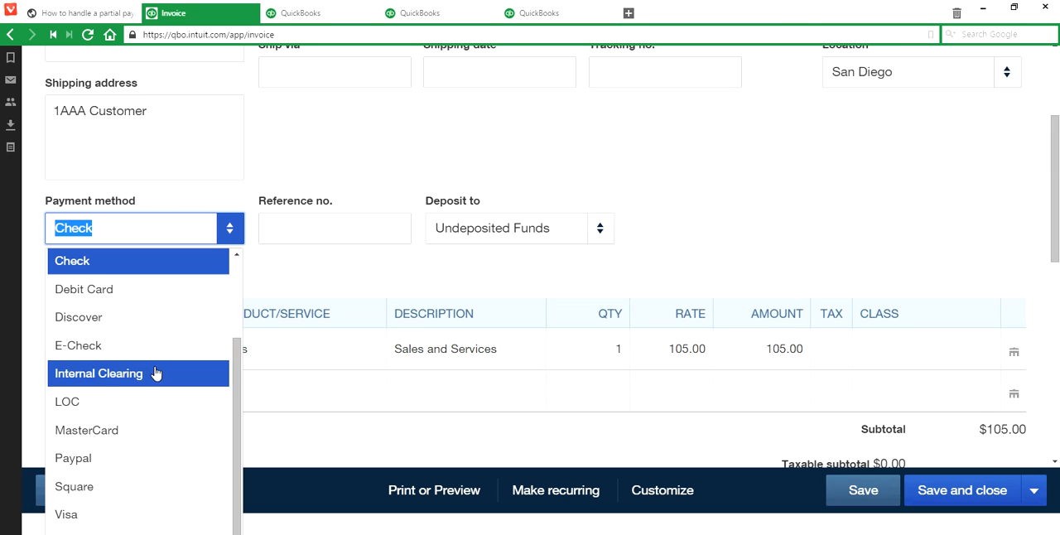
{"action": "mouse_move", "coordinate": [232, 263]}
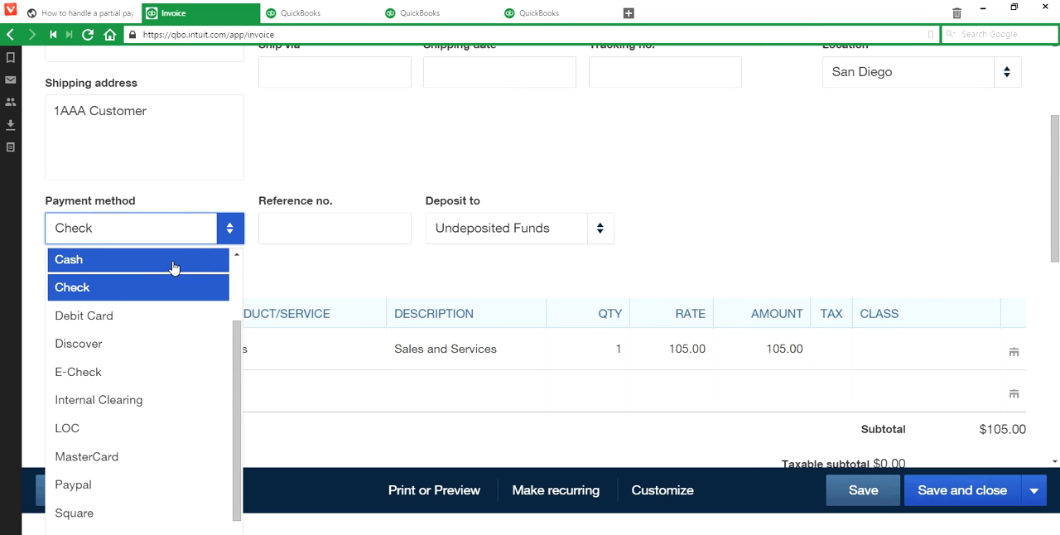
{"action": "left_click", "coordinate": [68, 259]}
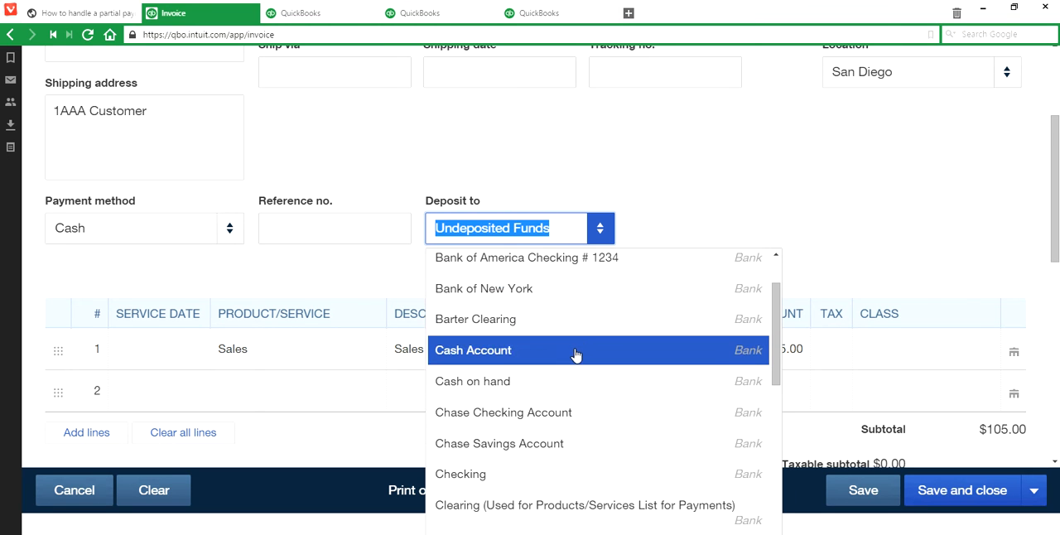
{"action": "mouse_move", "coordinate": [567, 289]}
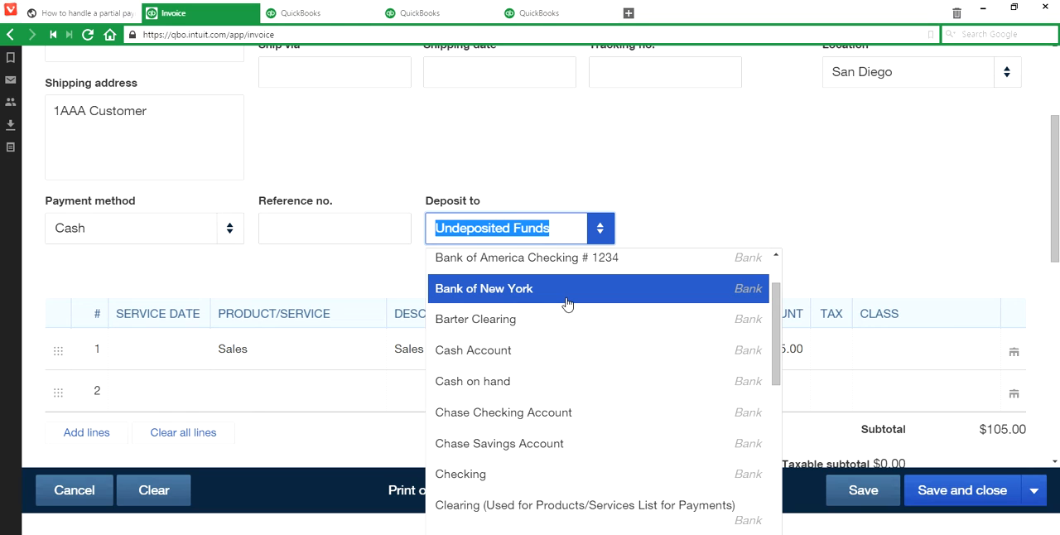
{"action": "mouse_move", "coordinate": [507, 292]}
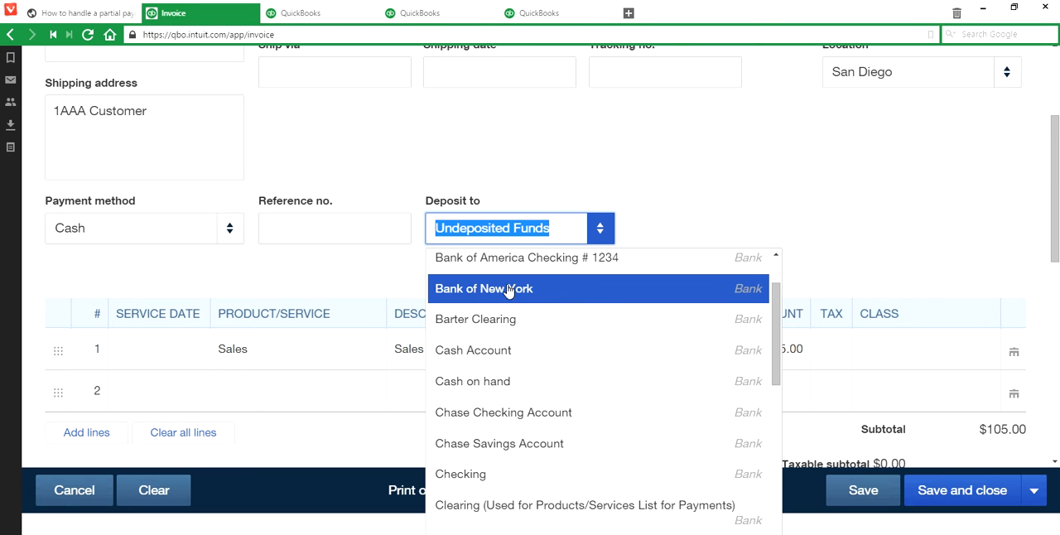
{"action": "mouse_move", "coordinate": [669, 214]}
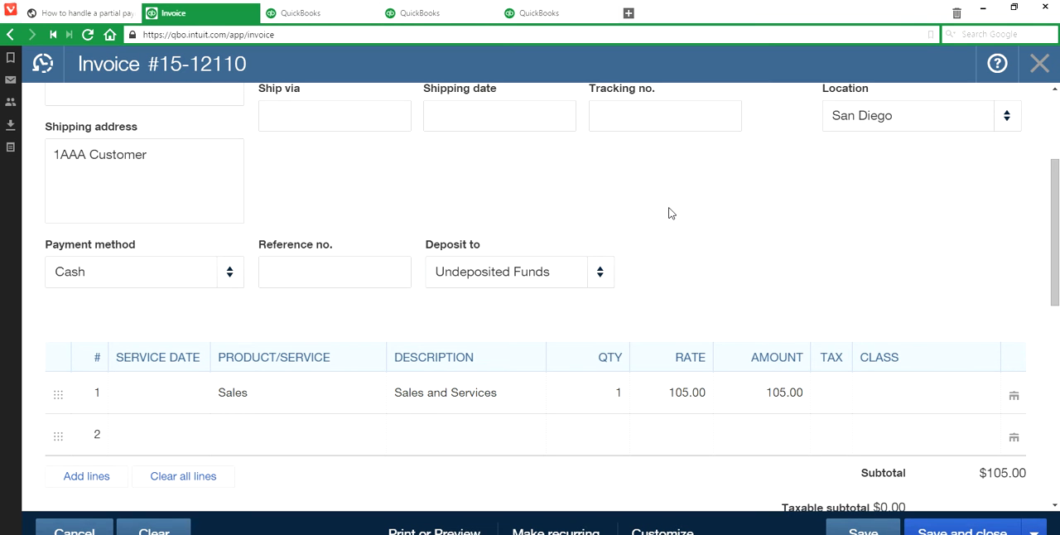
{"action": "mouse_move", "coordinate": [731, 263]}
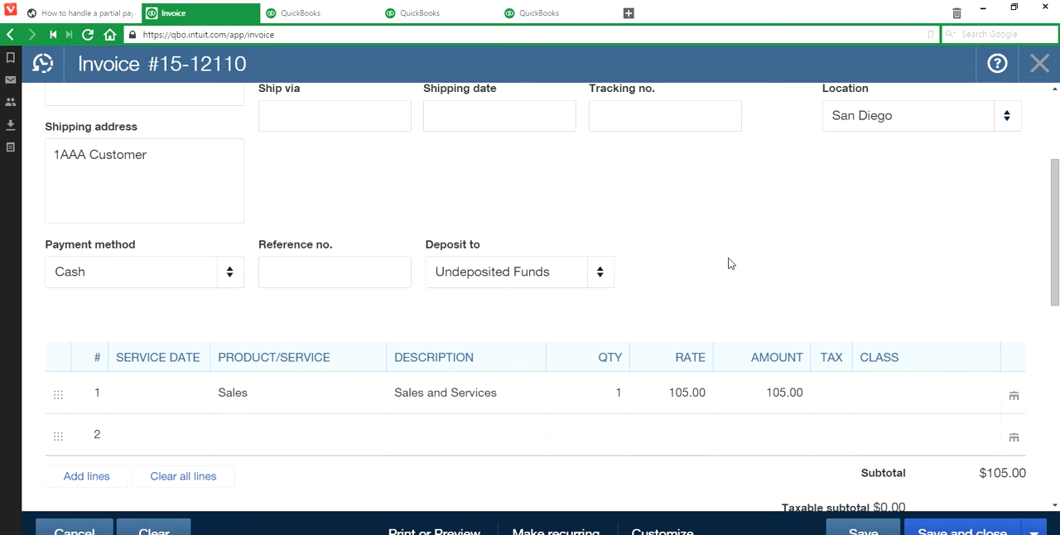
{"action": "mouse_move", "coordinate": [942, 291]}
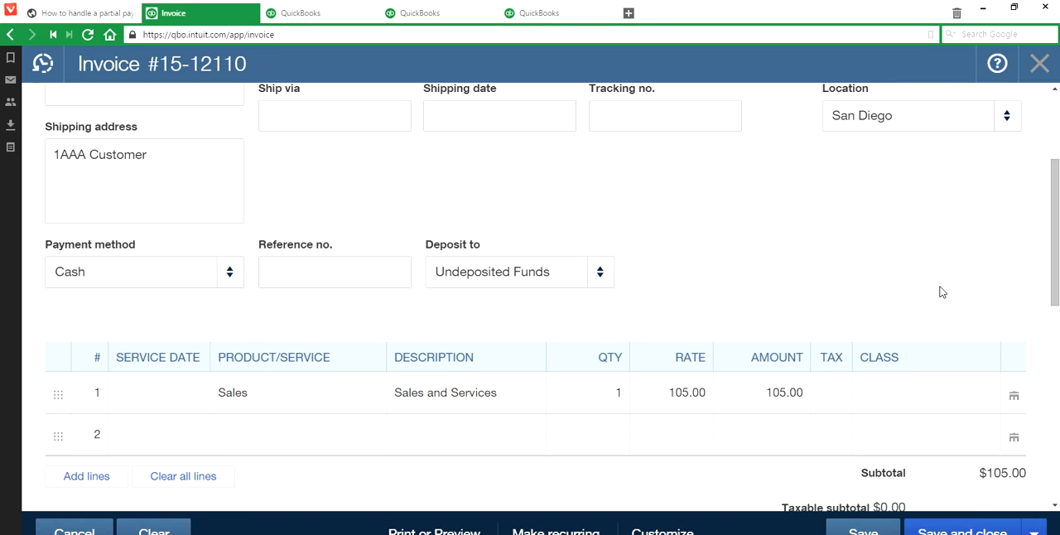
{"action": "scroll", "scroll_direction": "down", "scroll_amount": 3}
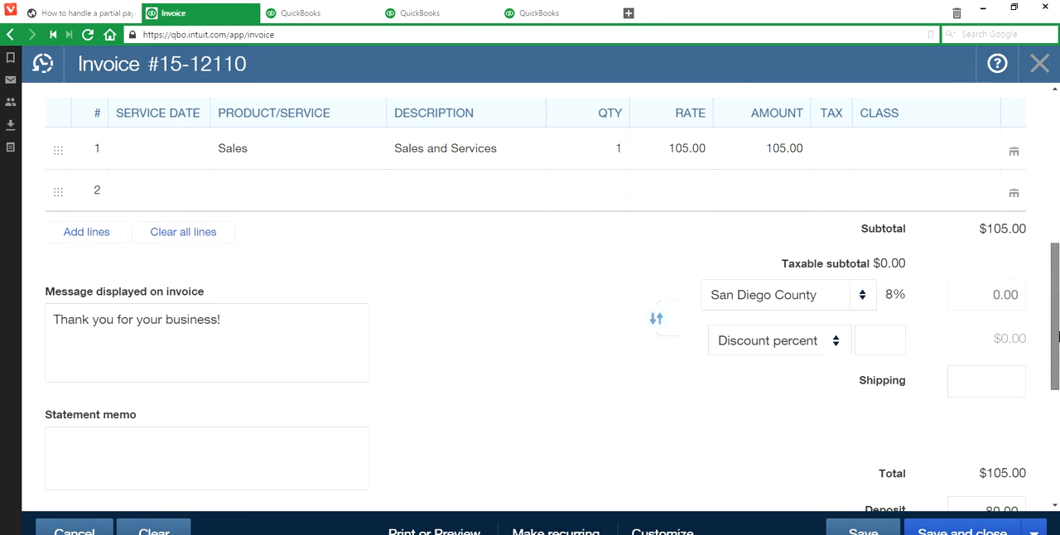
{"action": "scroll", "scroll_direction": "down", "scroll_amount": 3}
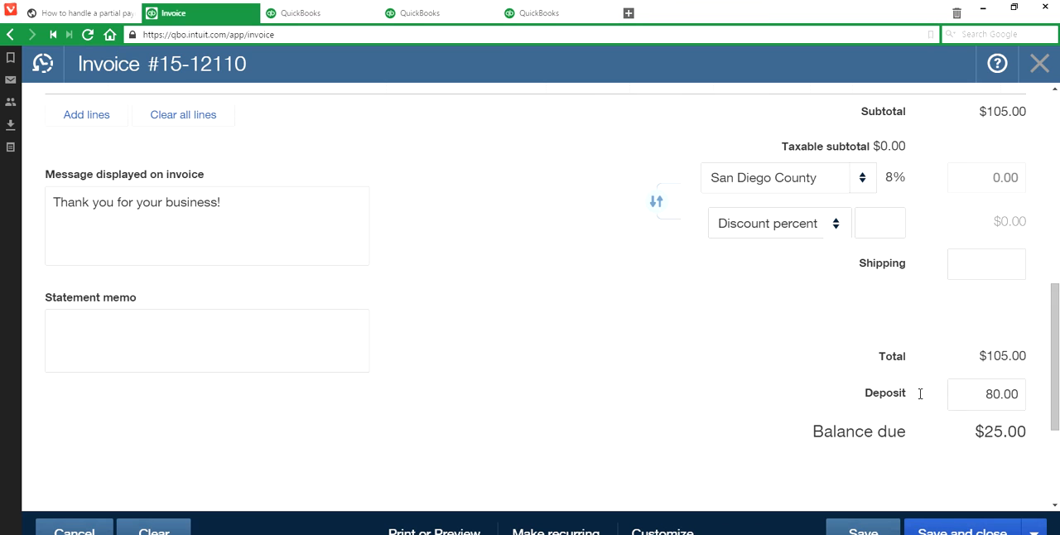
{"action": "mouse_move", "coordinate": [822, 389]}
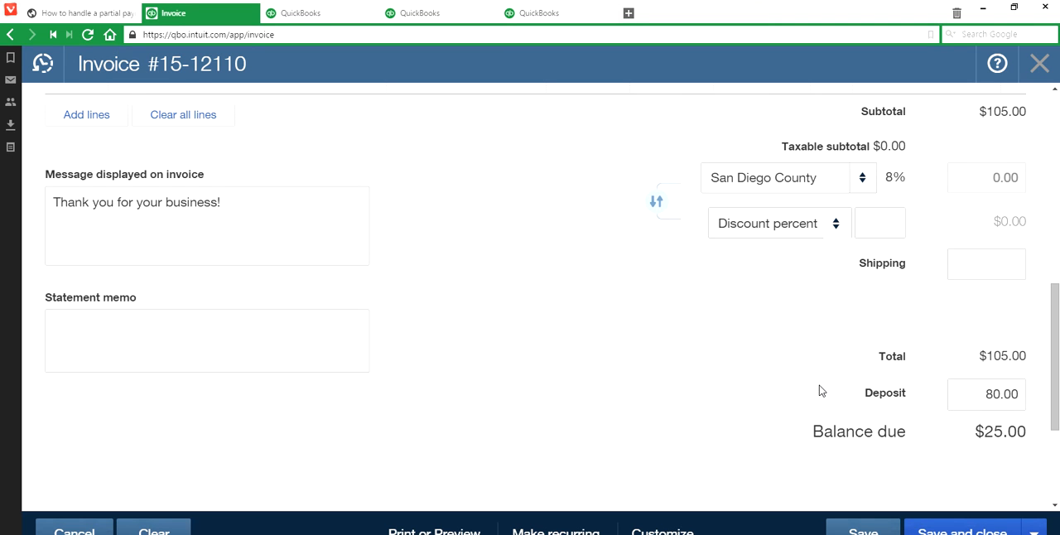
{"action": "mouse_move", "coordinate": [903, 387]}
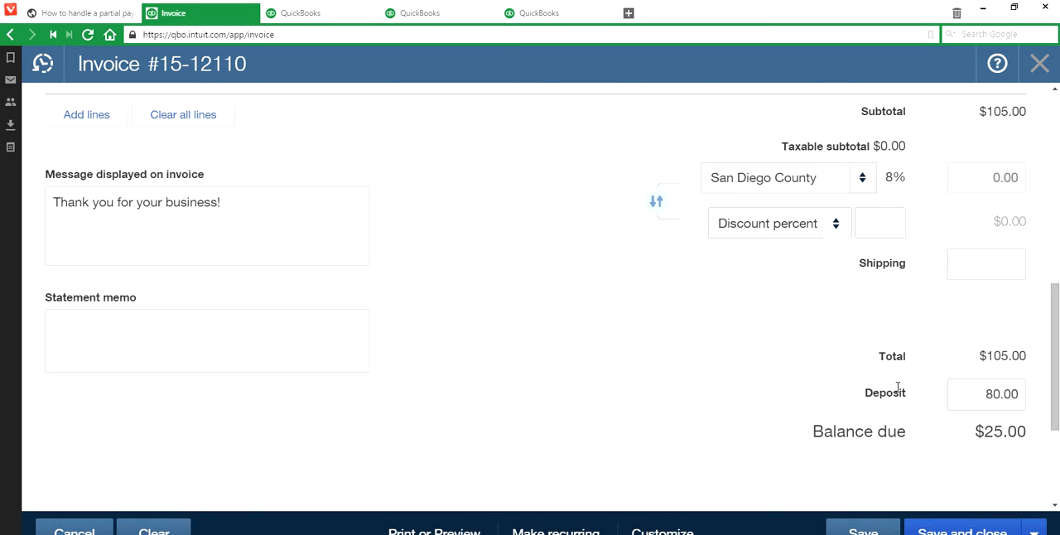
{"action": "left_click", "coordinate": [987, 394]}
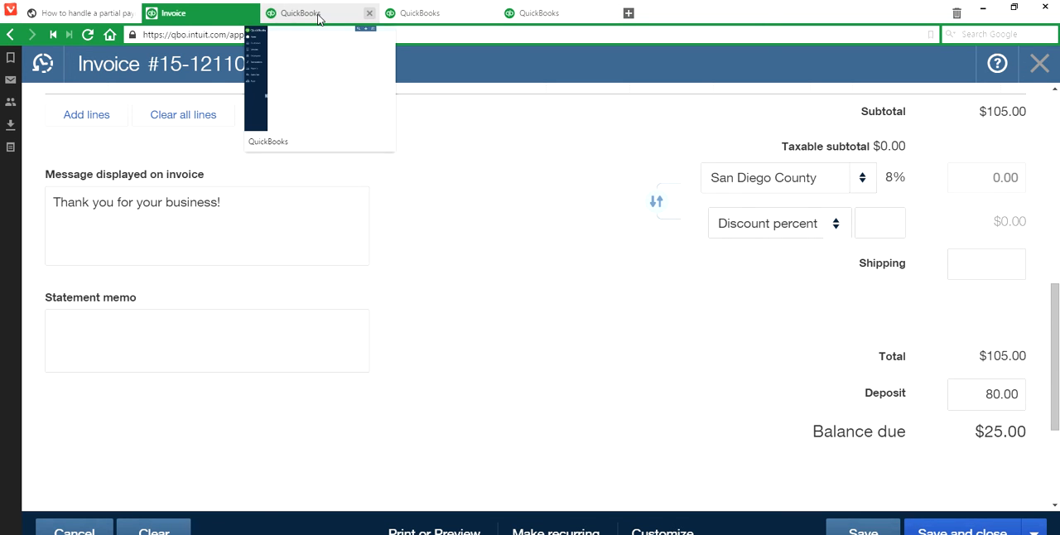
- Go to the other QuickBooks tab's company Settings and its Sales section
{"action": "left_click", "coordinate": [319, 12]}
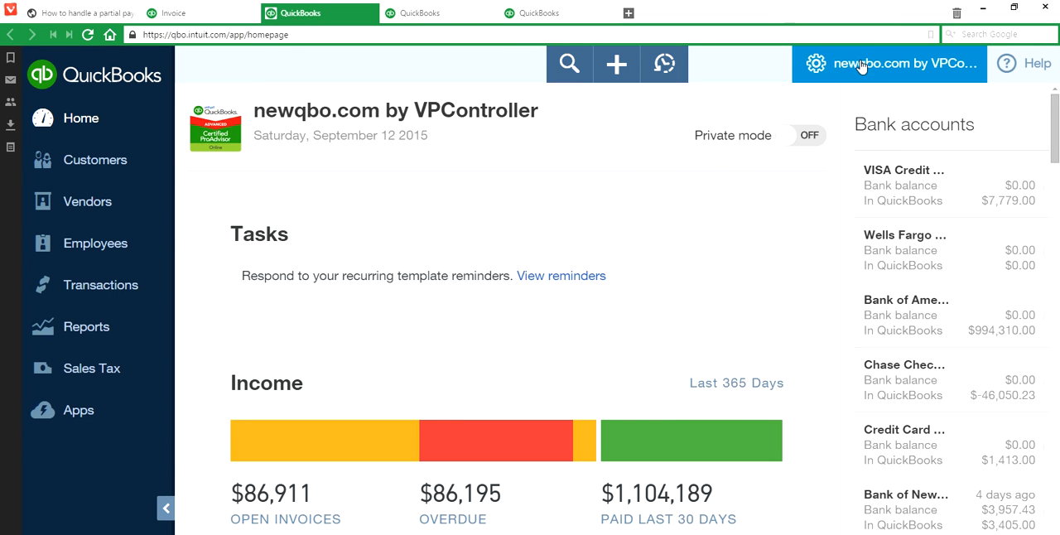
{"action": "left_click", "coordinate": [889, 64]}
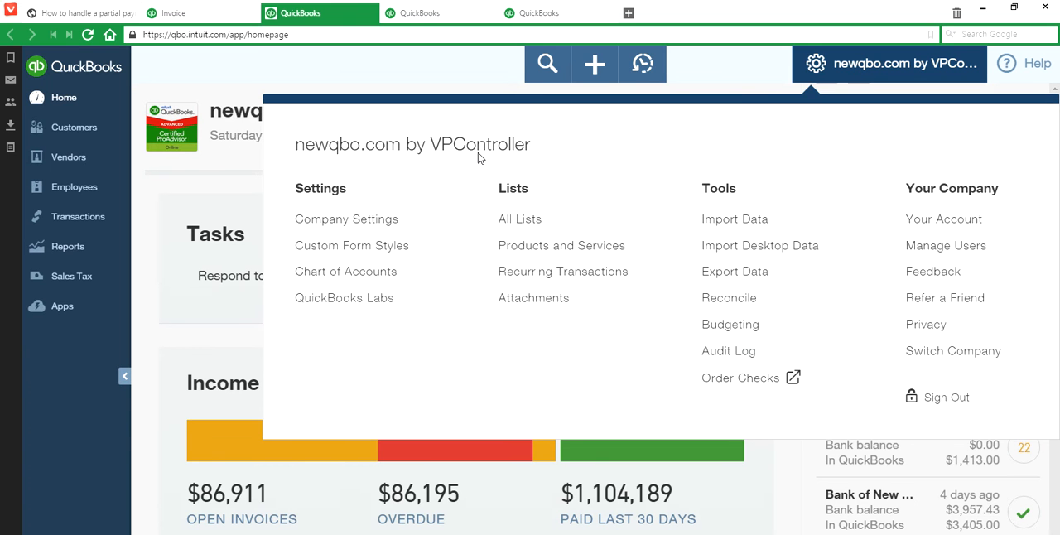
{"action": "left_click", "coordinate": [346, 219]}
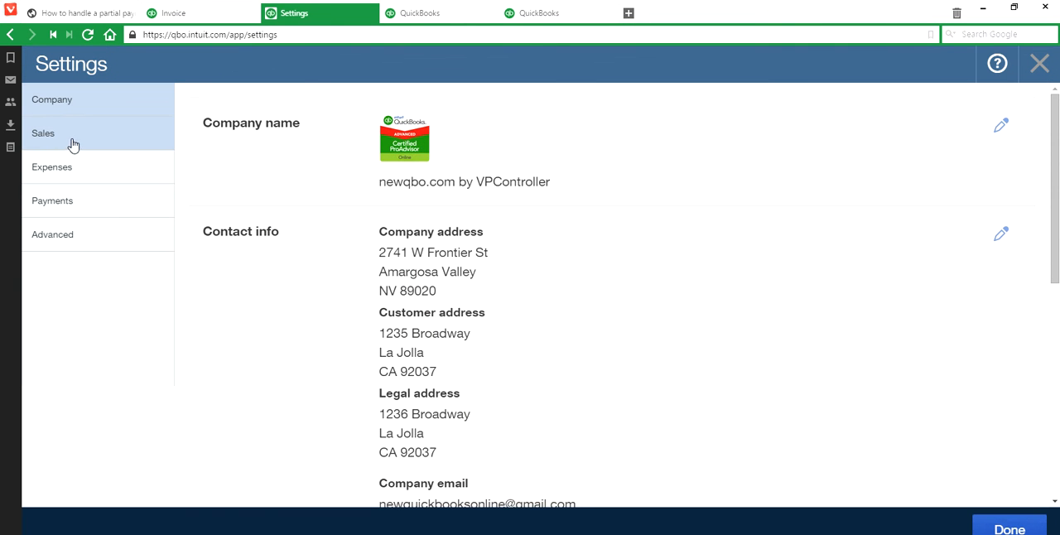
{"action": "left_click", "coordinate": [43, 133]}
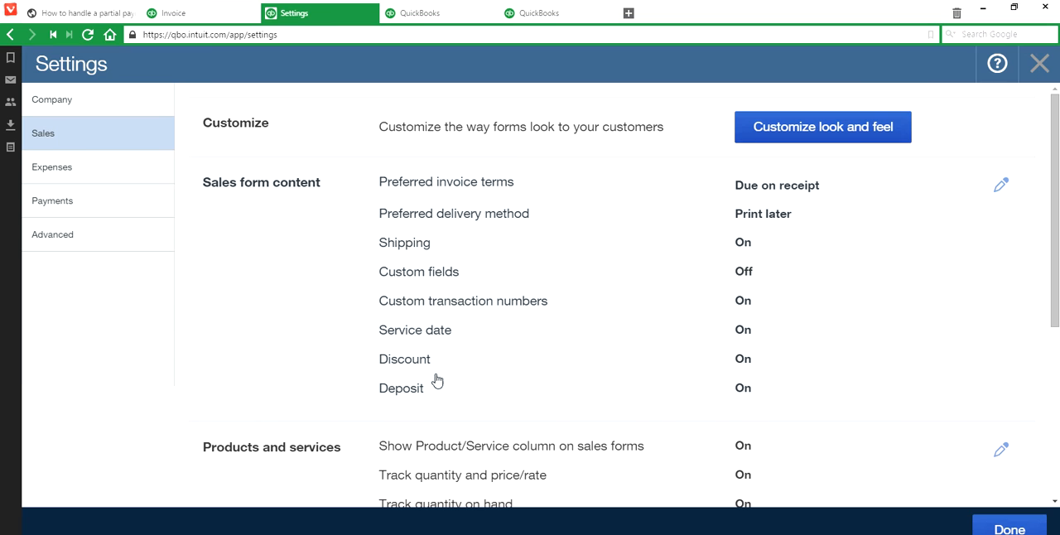
{"action": "mouse_move", "coordinate": [670, 404]}
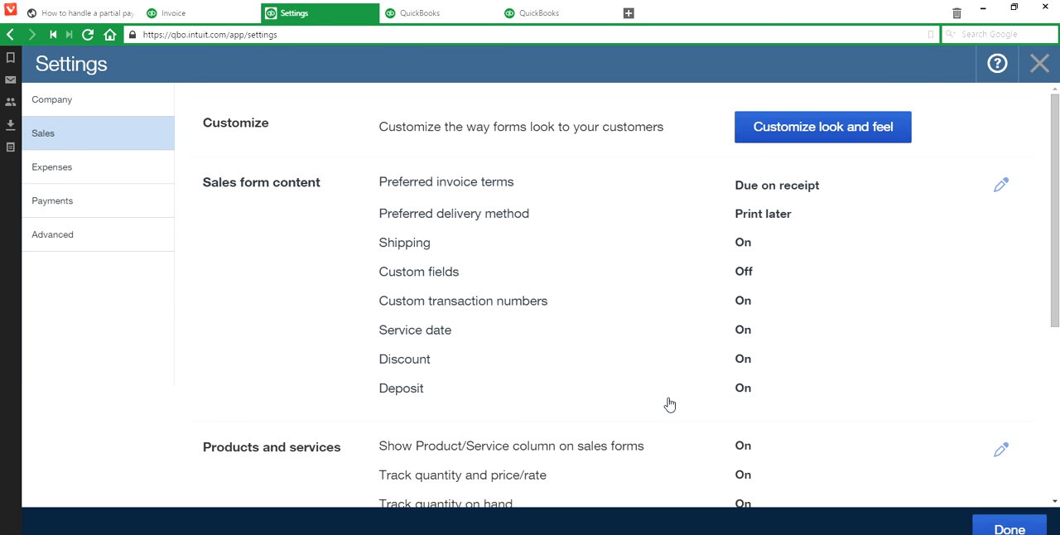
- Confirm Deposit is On in Sales form content and return to the invoice
{"action": "left_click", "coordinate": [1001, 185]}
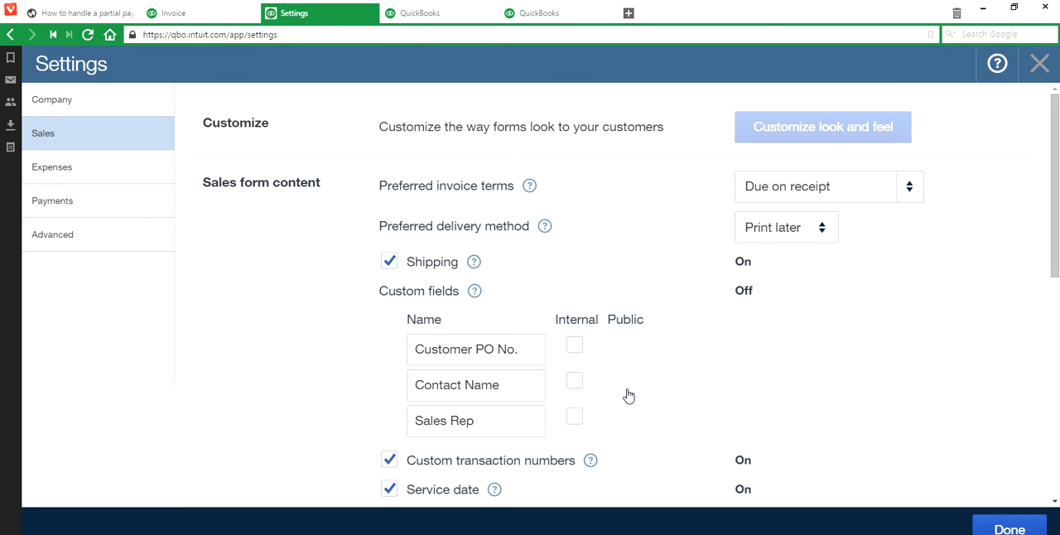
{"action": "scroll", "scroll_direction": "down", "scroll_amount": 3}
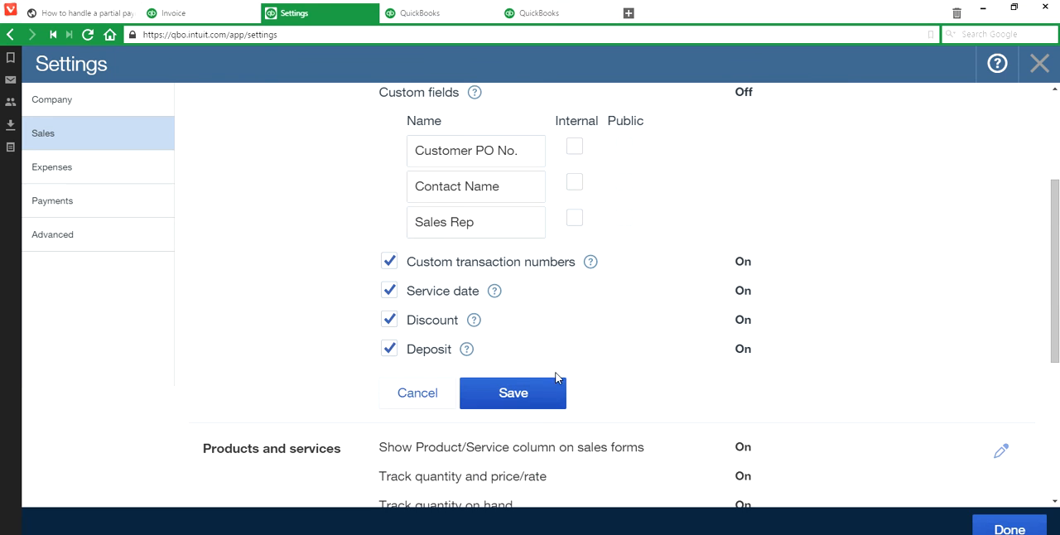
{"action": "mouse_move", "coordinate": [787, 364]}
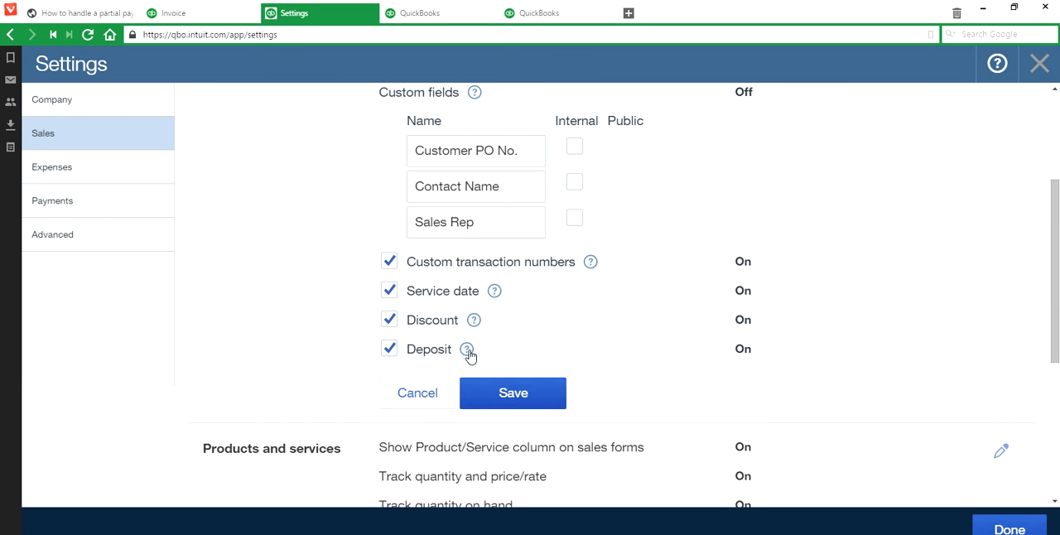
{"action": "mouse_move", "coordinate": [468, 348]}
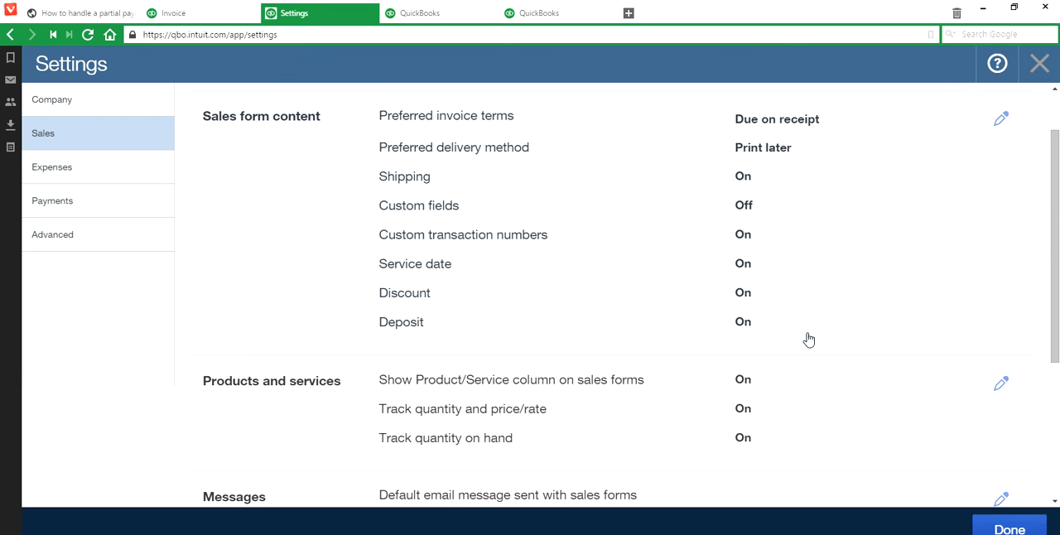
{"action": "mouse_move", "coordinate": [321, 135]}
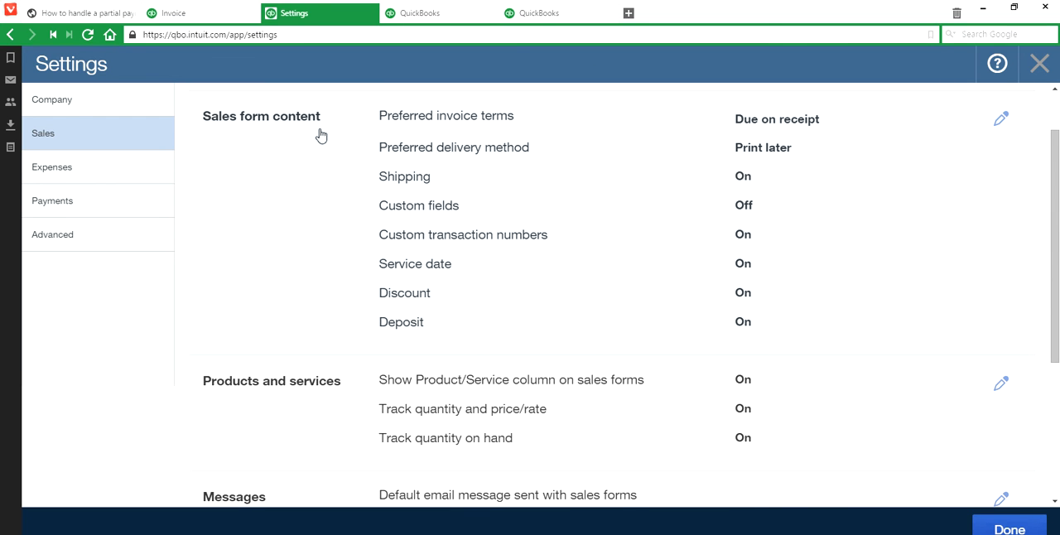
{"action": "left_click", "coordinate": [198, 13]}
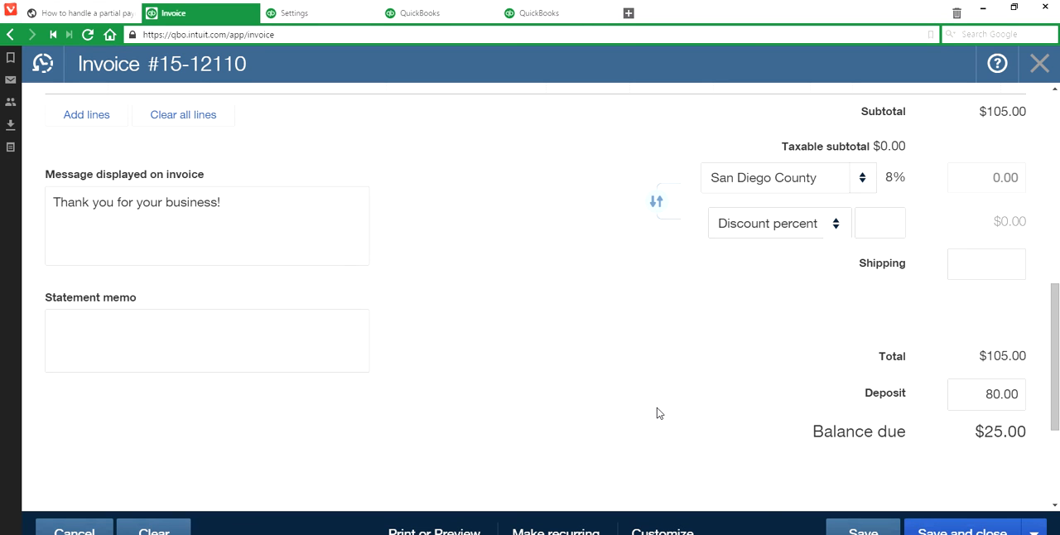
{"action": "mouse_move", "coordinate": [812, 490]}
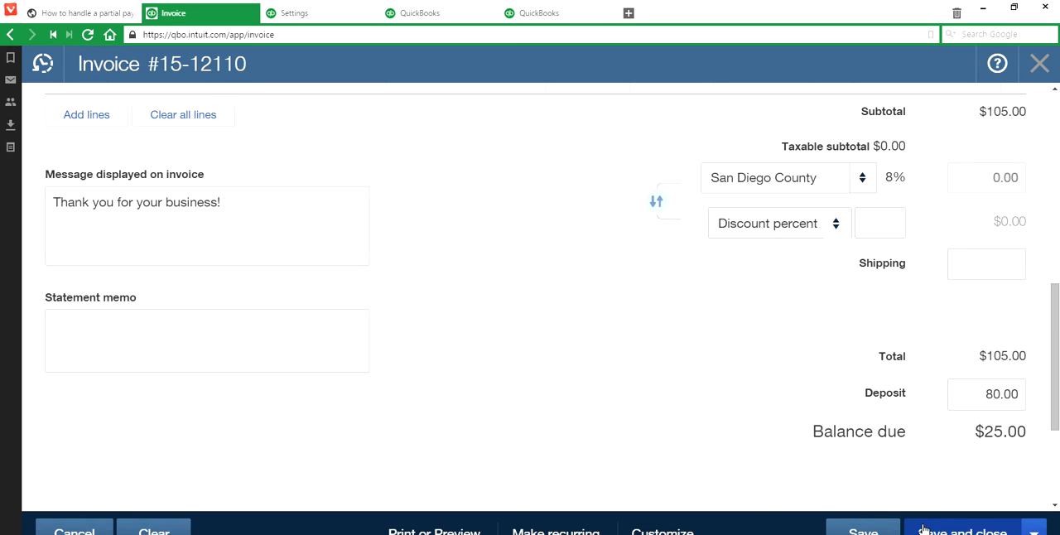
- Assign class Product Sales to the line after the warning and save and close the invoice
{"action": "left_click", "coordinate": [961, 530]}
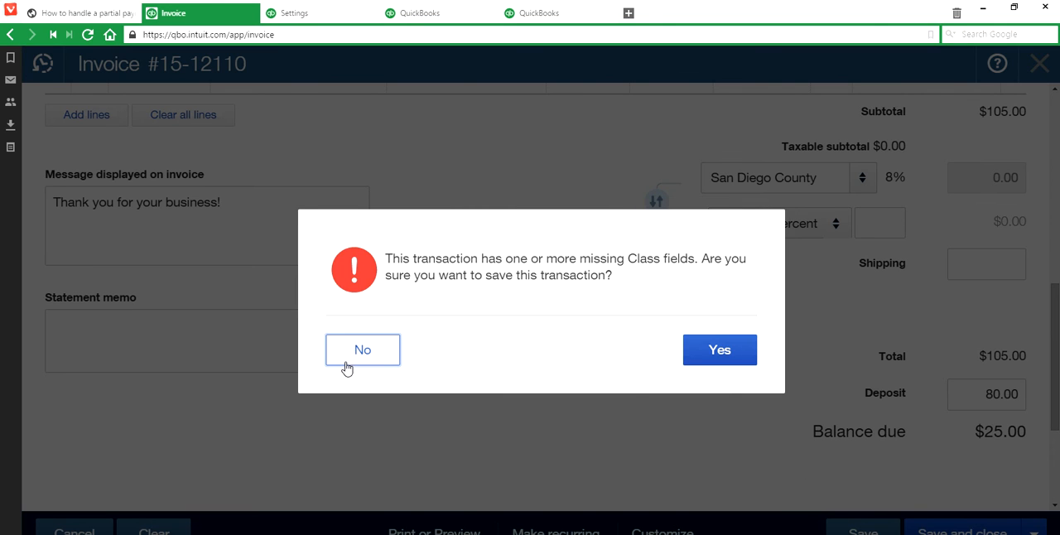
{"action": "left_click", "coordinate": [362, 349]}
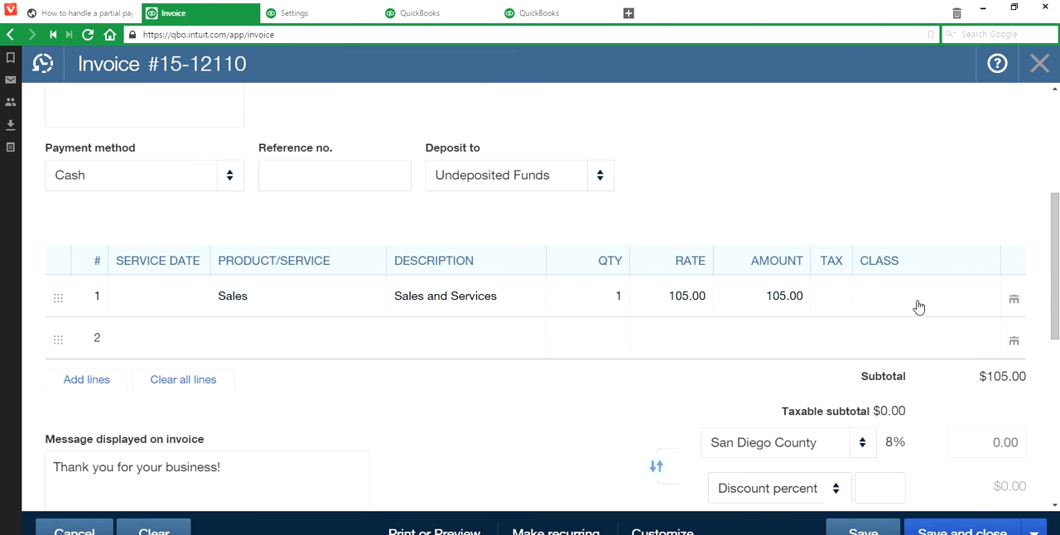
{"action": "left_click", "coordinate": [919, 296]}
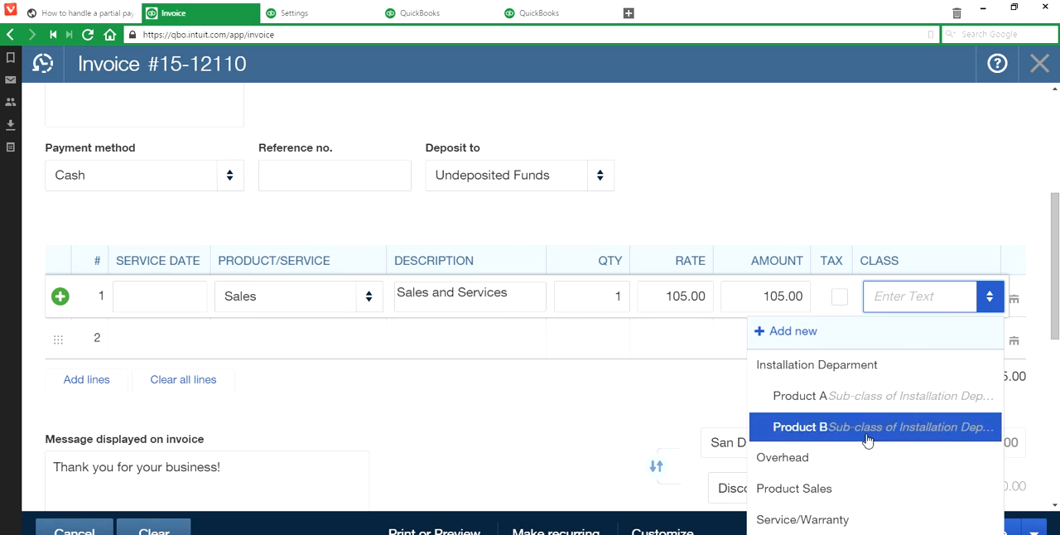
{"action": "left_click", "coordinate": [794, 488]}
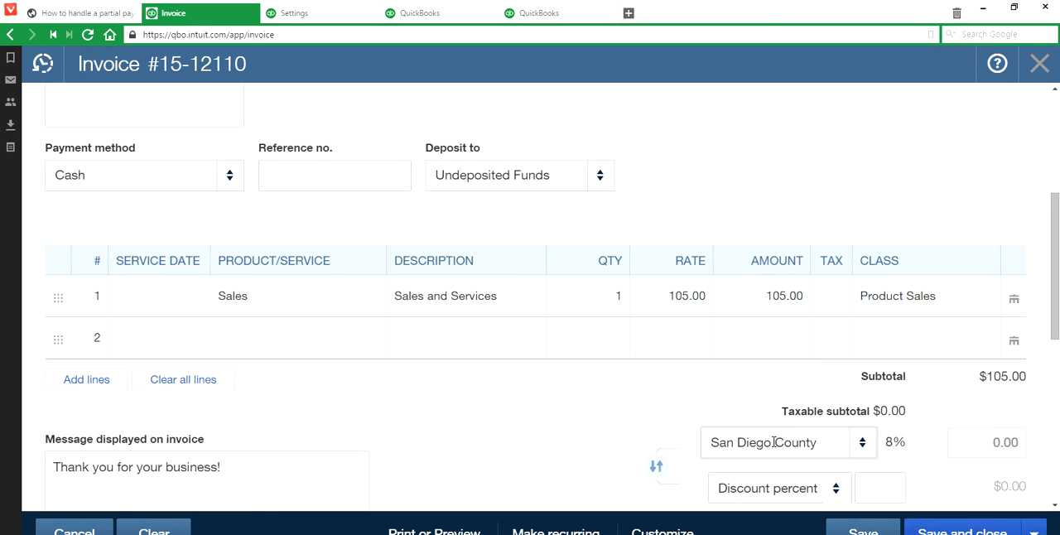
{"action": "left_click", "coordinate": [962, 531]}
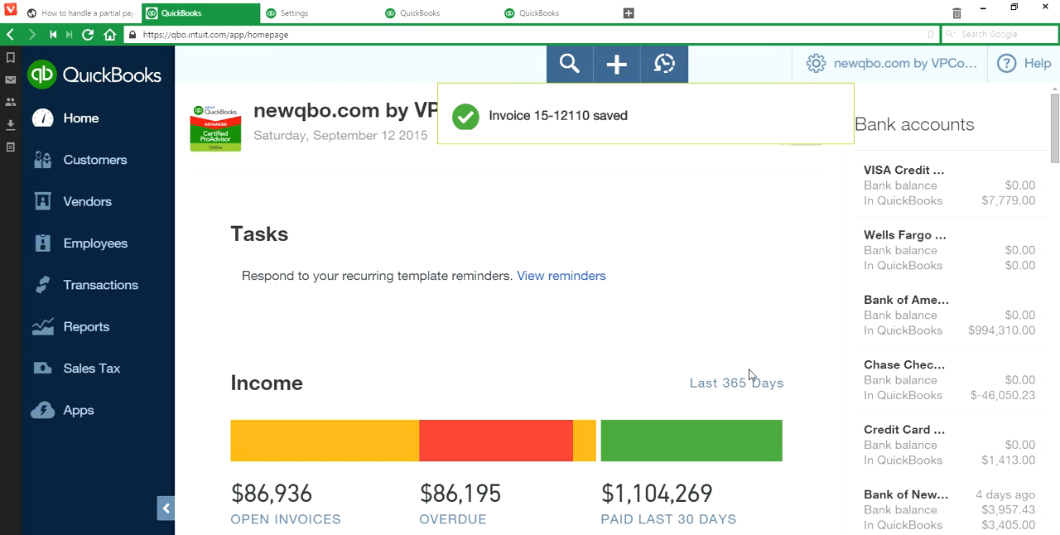
{"action": "mouse_move", "coordinate": [336, 64]}
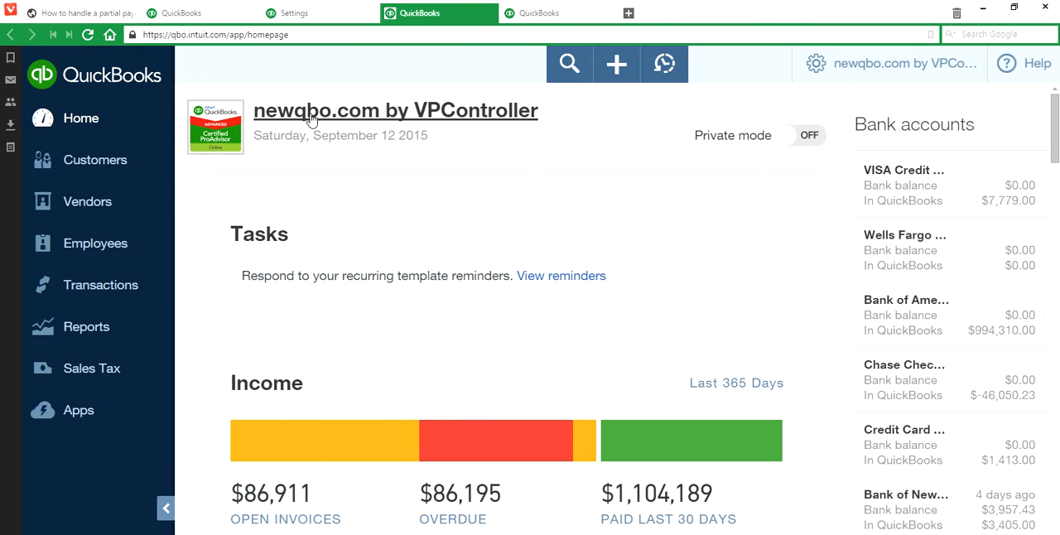
- Find the Journal report from Reports using 'jo'
{"action": "left_click", "coordinate": [86, 327]}
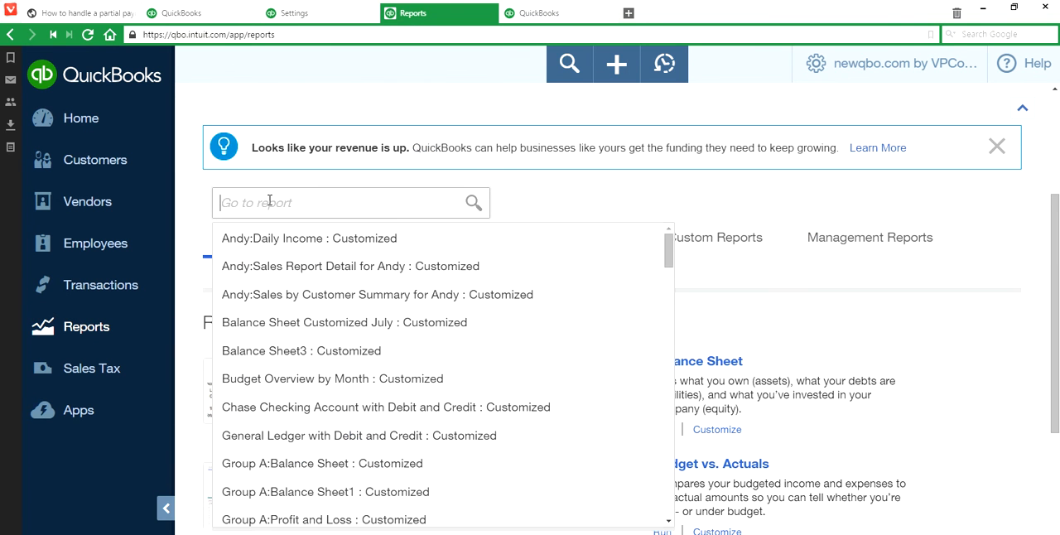
{"action": "type", "text": "jo"}
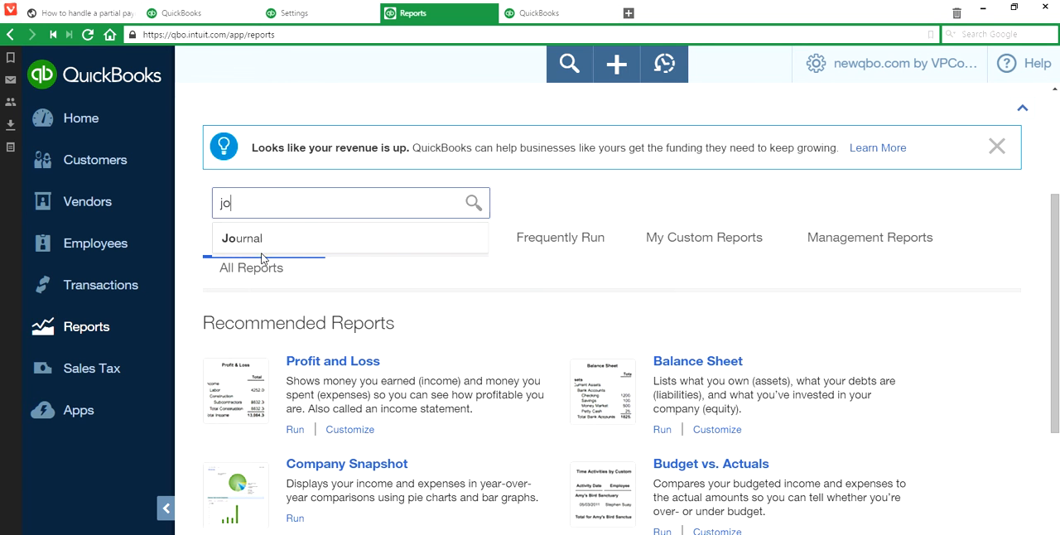
{"action": "left_click", "coordinate": [241, 238]}
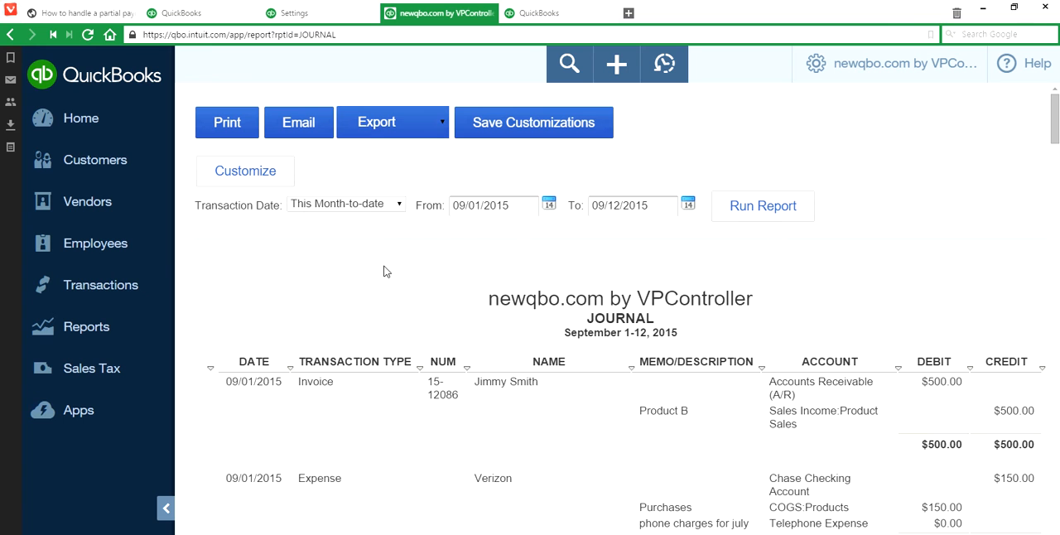
- Run the Journal report with the transaction date range set to Today
{"action": "left_click", "coordinate": [347, 203]}
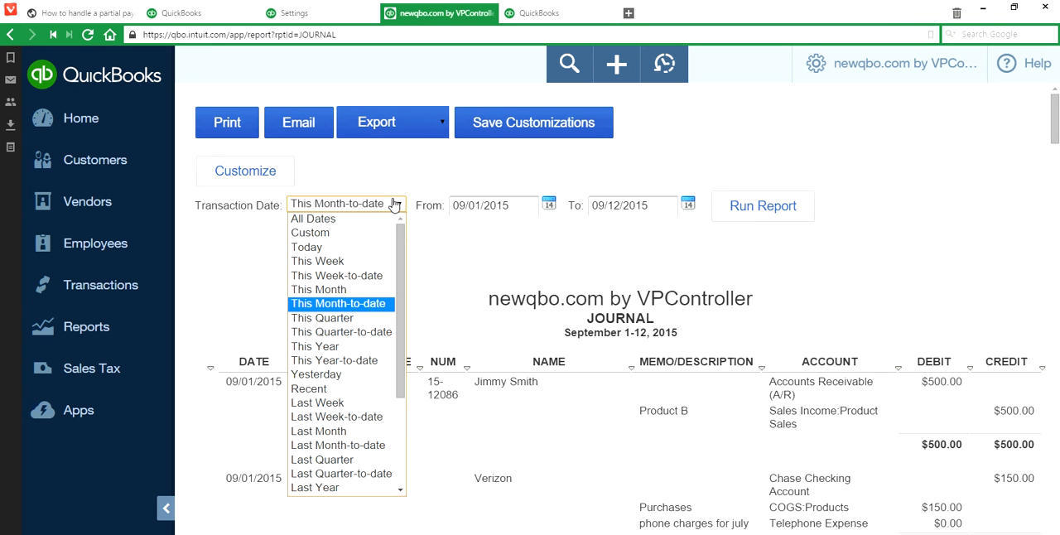
{"action": "left_click", "coordinate": [306, 247]}
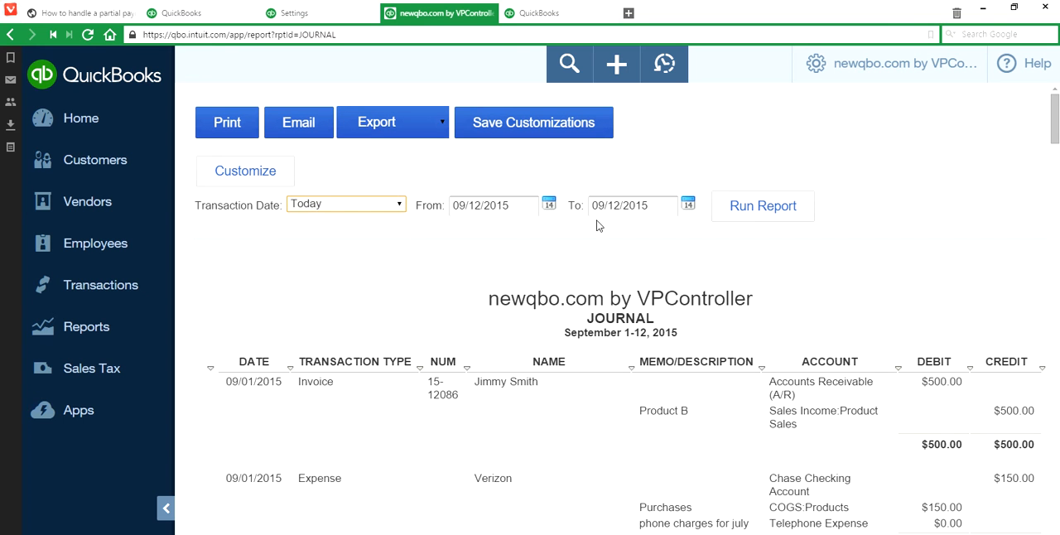
{"action": "left_click", "coordinate": [762, 205]}
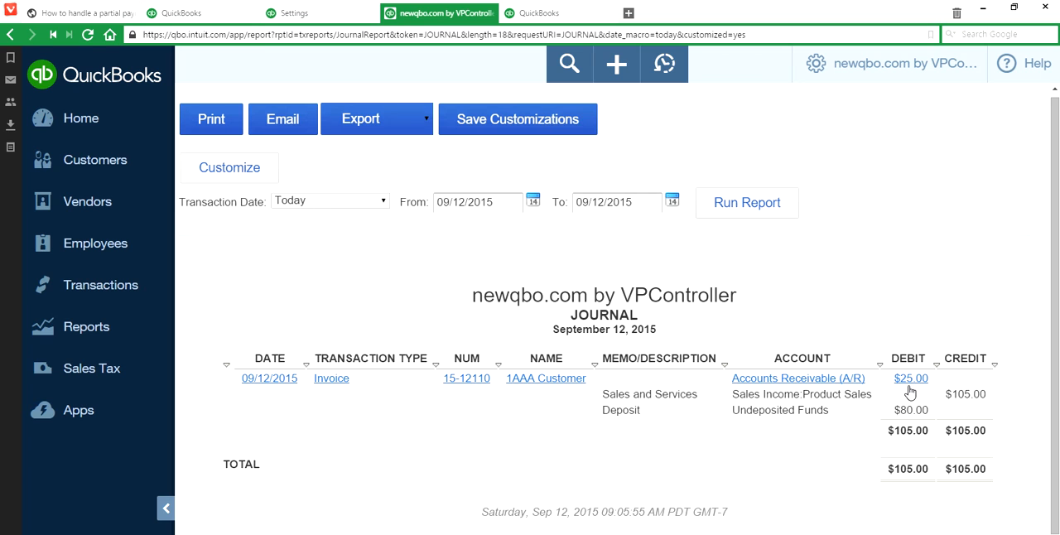
{"action": "mouse_move", "coordinate": [837, 384]}
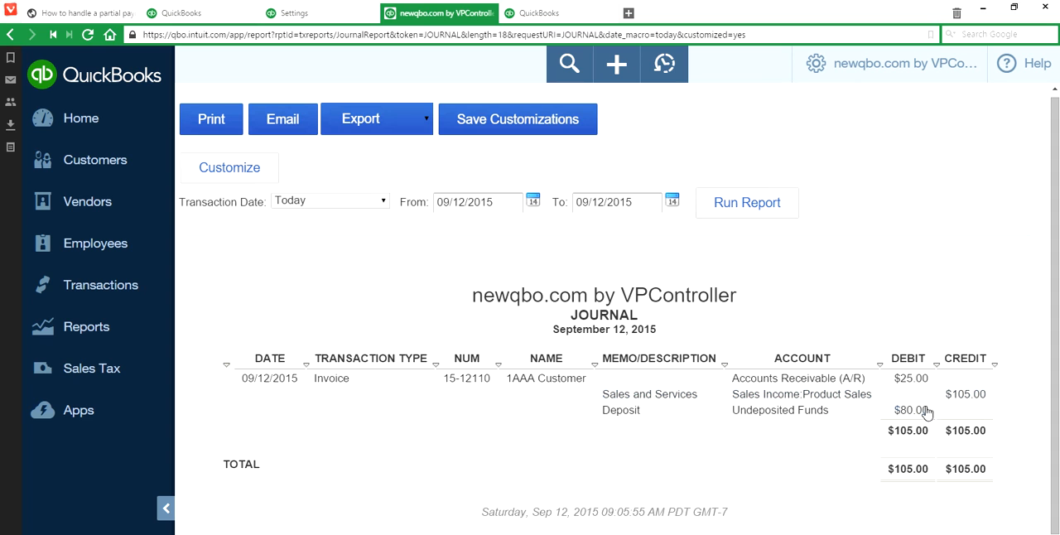
{"action": "mouse_move", "coordinate": [911, 410]}
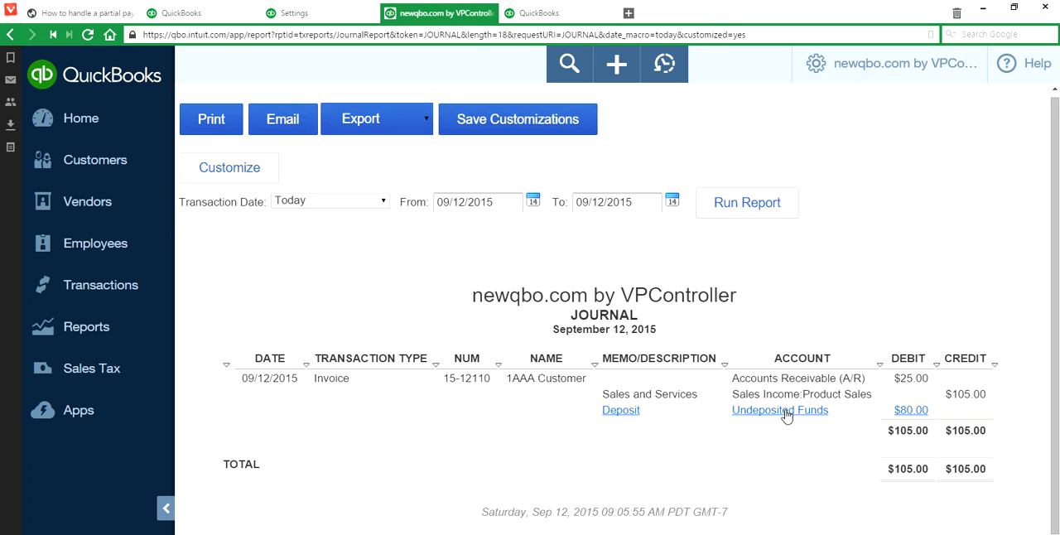
{"action": "mouse_move", "coordinate": [811, 418]}
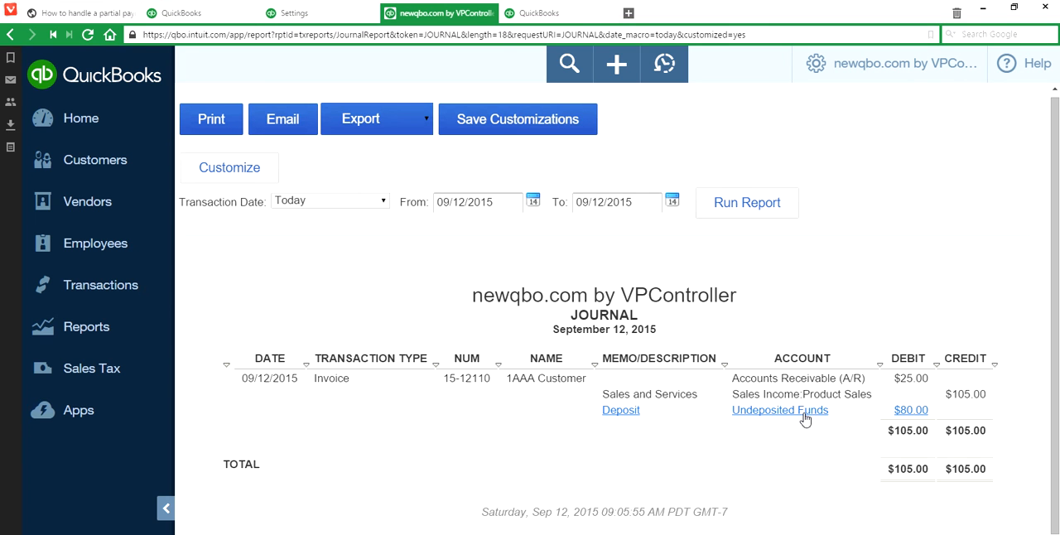
{"action": "mouse_move", "coordinate": [834, 420]}
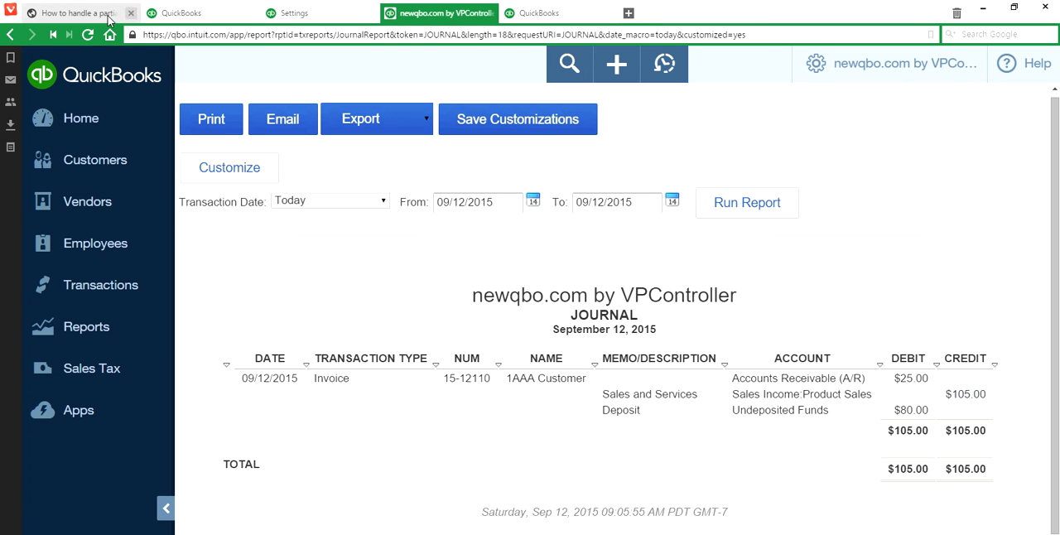
- Return to the newqbo.com partial payment article and its title at the top
{"action": "left_click", "coordinate": [75, 12]}
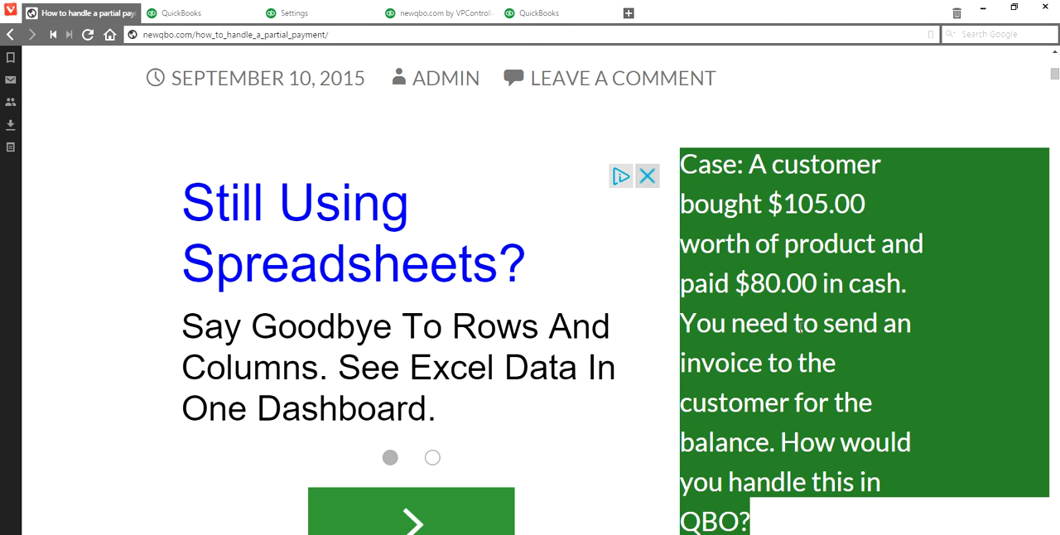
{"action": "scroll", "scroll_direction": "down", "scroll_amount": 3}
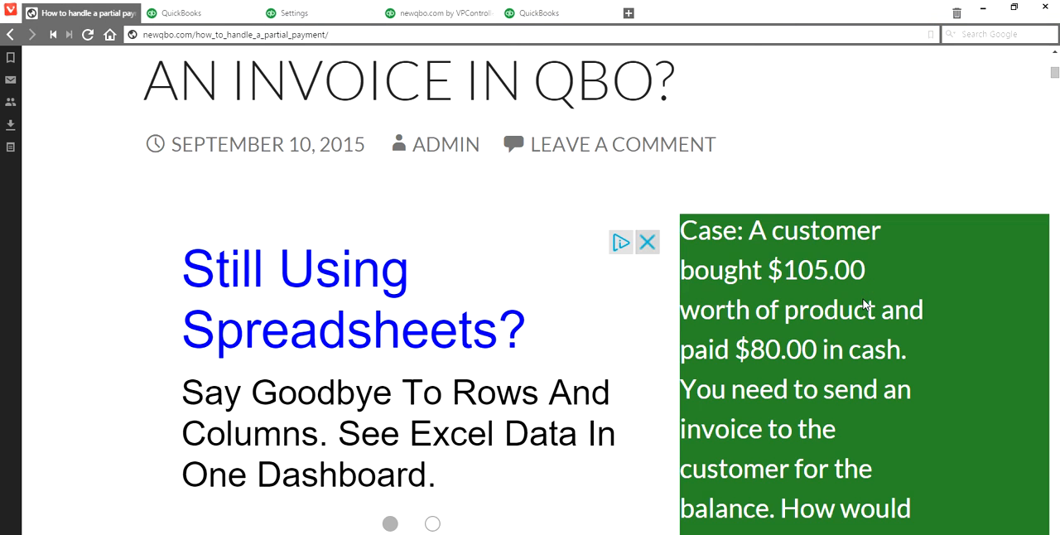
{"action": "scroll", "scroll_direction": "up", "scroll_amount": 3}
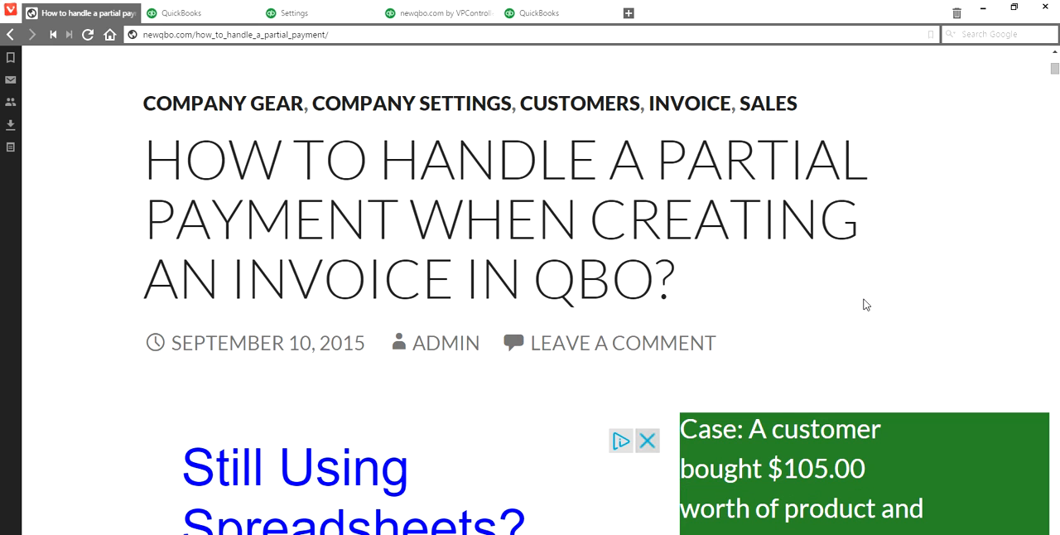
{"action": "mouse_move", "coordinate": [926, 445]}
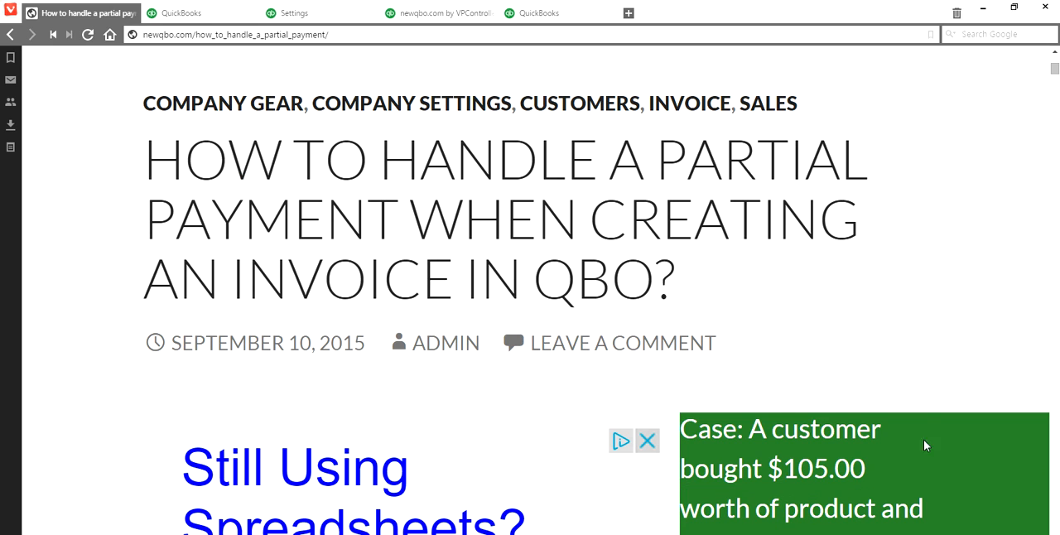